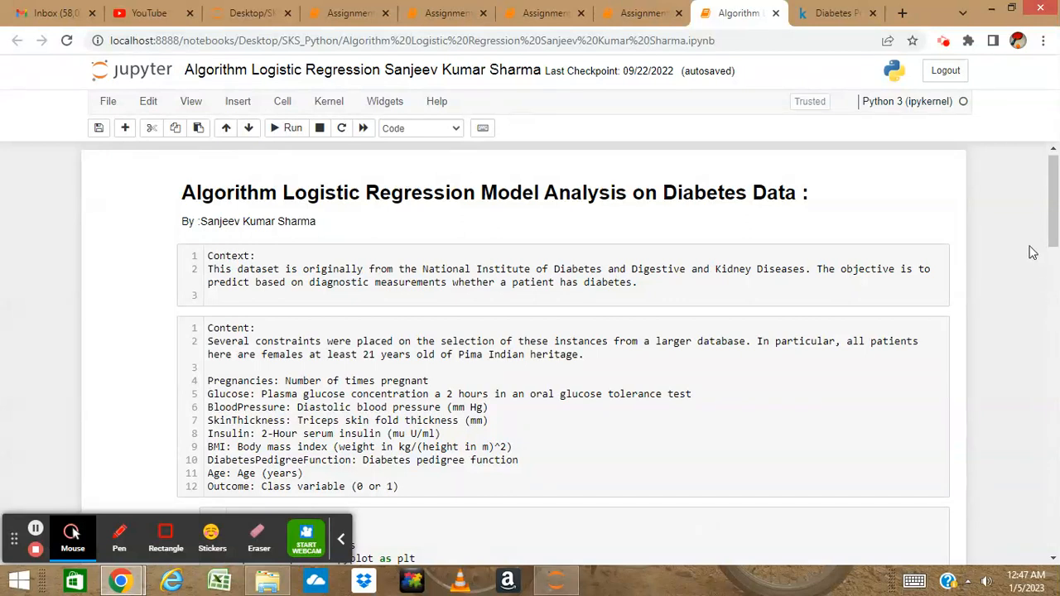
Step: Scroll to the dataset feature descriptions and highlight them while explaining each feature
scroll(down, 3)
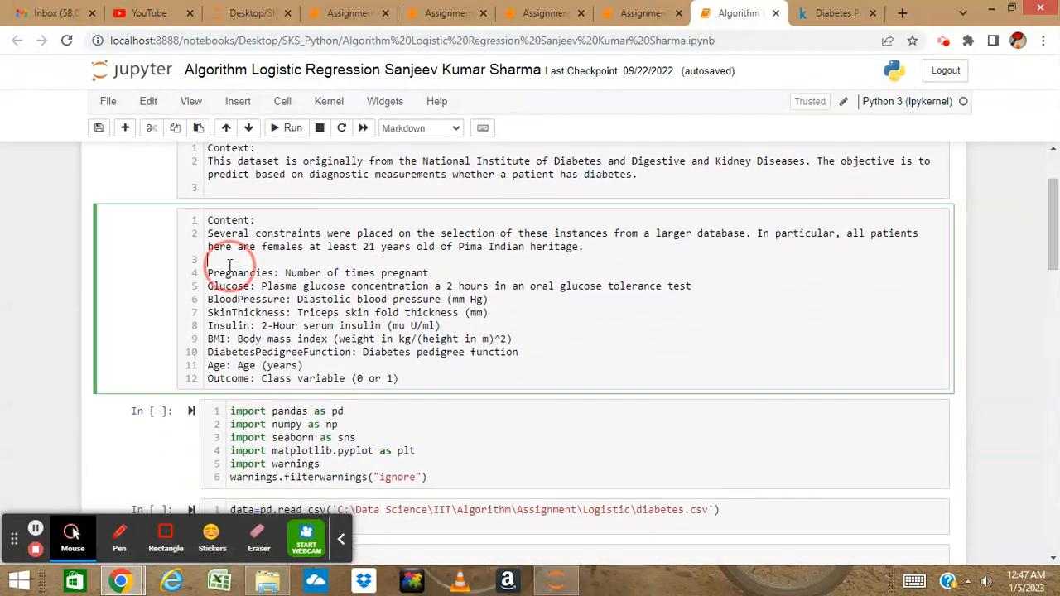
drag(207, 272, 519, 352)
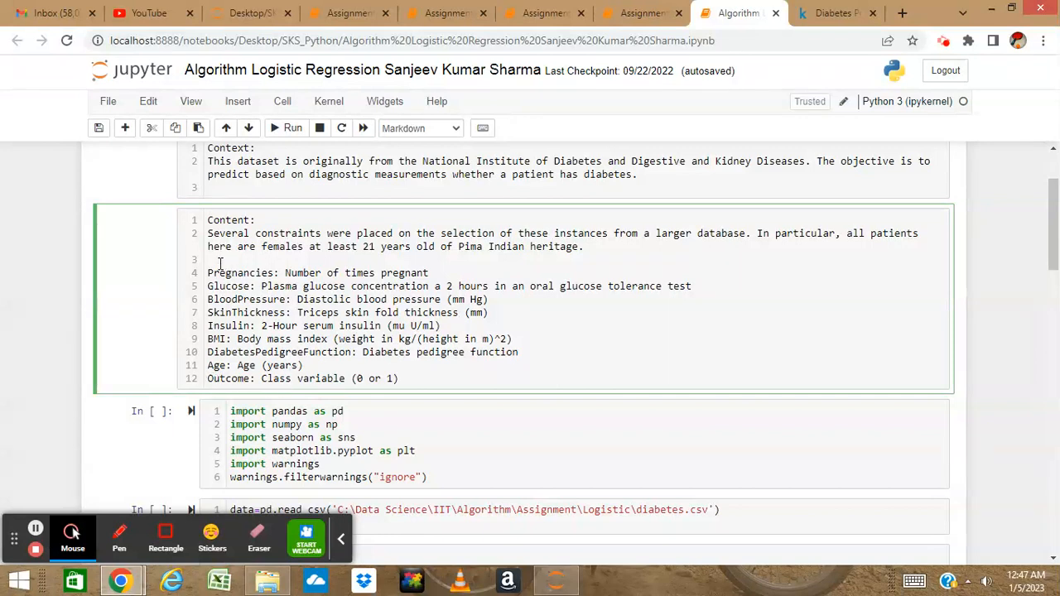
drag(208, 272, 443, 325)
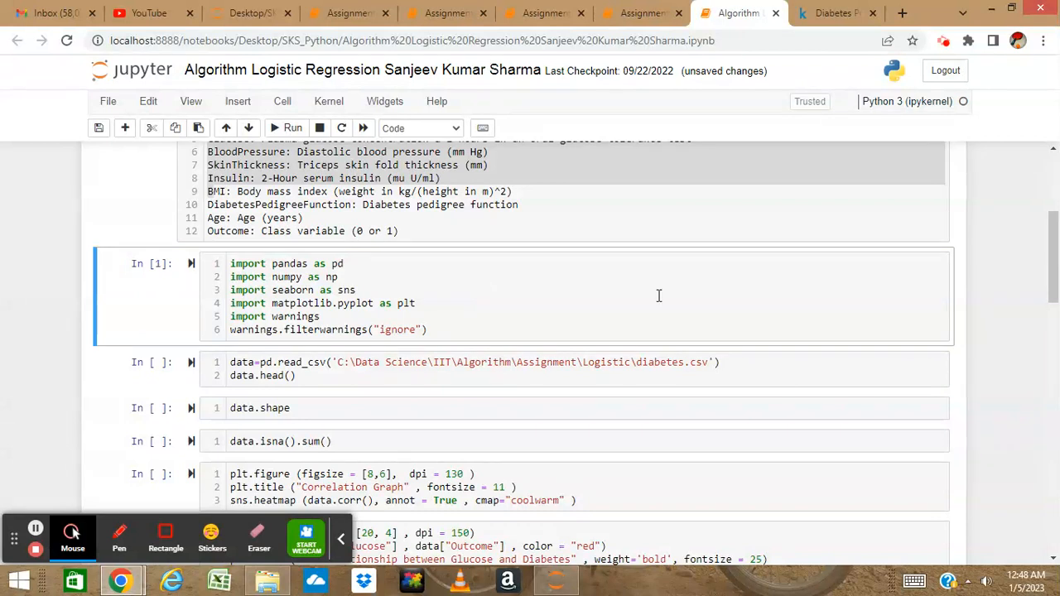
Step: Load the diabetes CSV with read_csv and preview its first five rows with data.head()
scroll(down, 3)
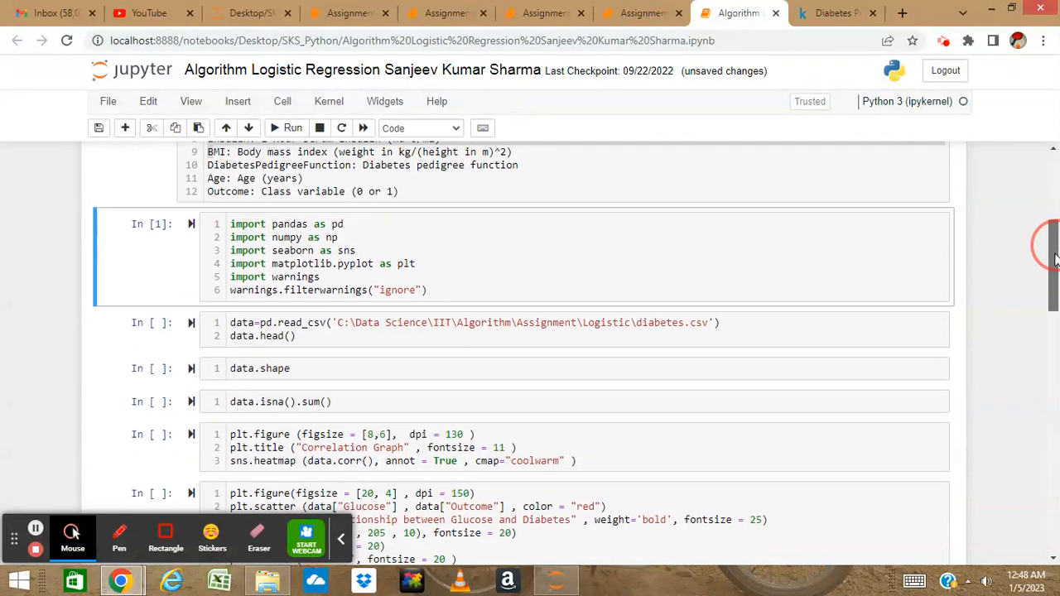
scroll(down, 3)
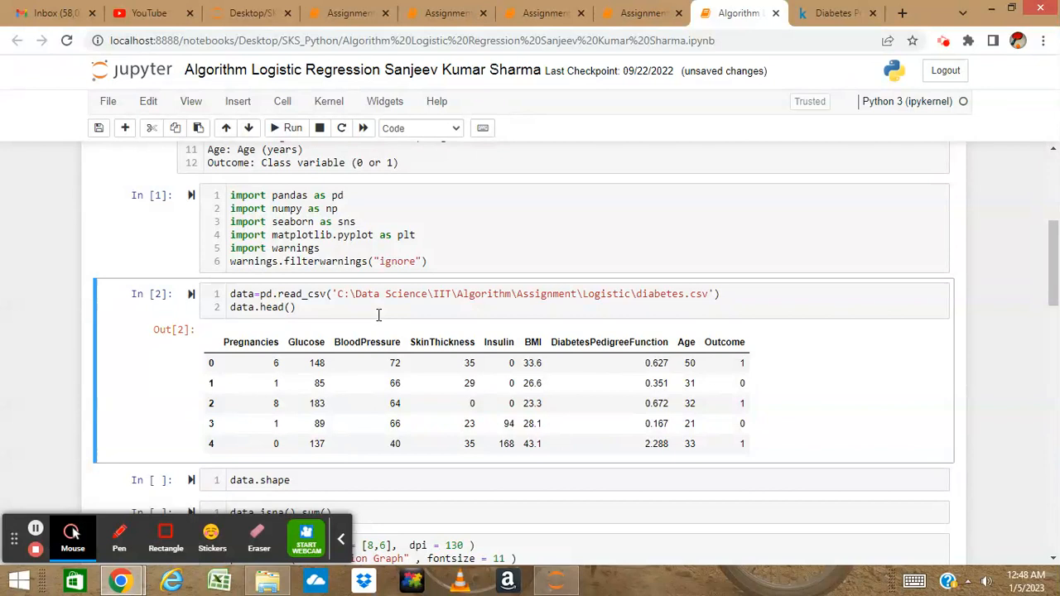
mouse_move(616, 330)
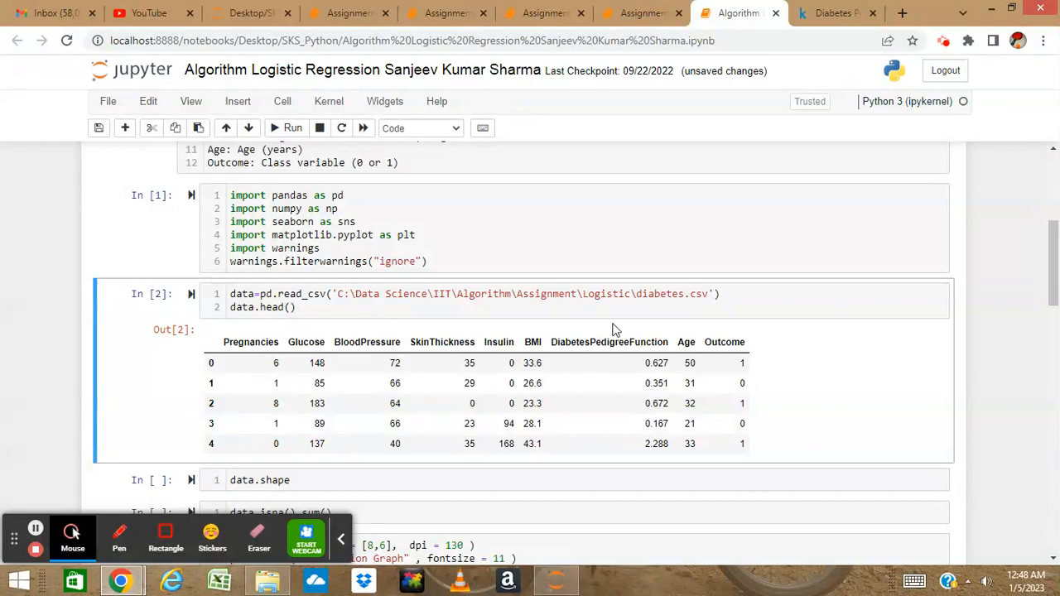
mouse_move(401, 338)
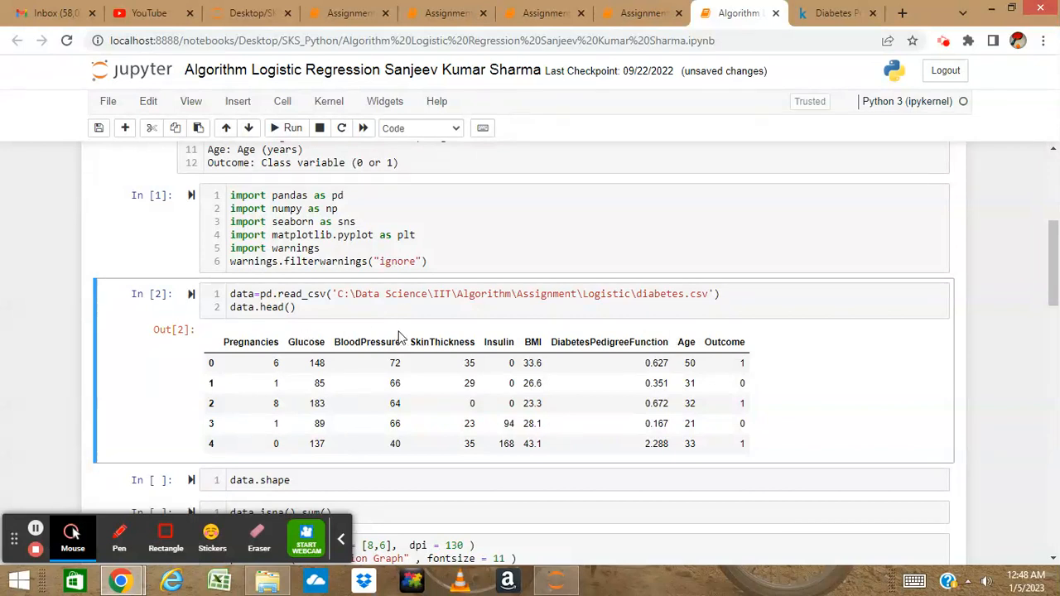
mouse_move(562, 331)
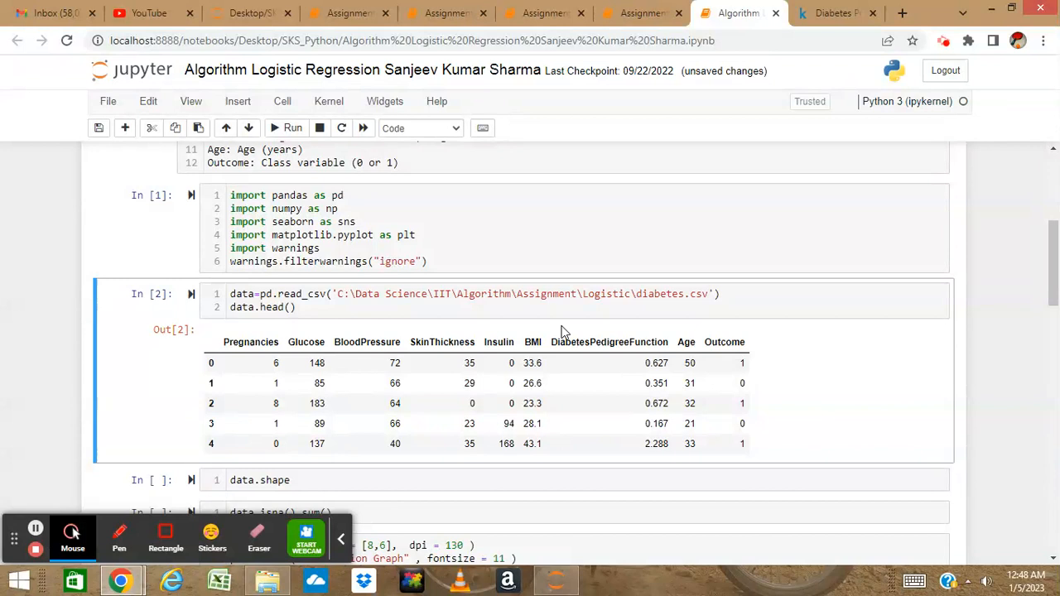
mouse_move(912, 302)
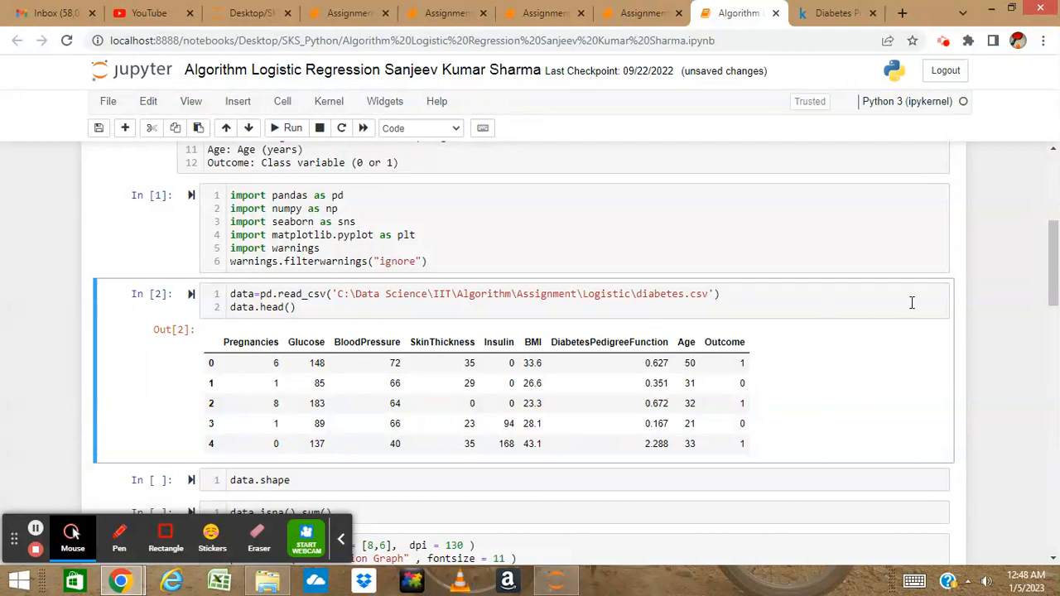
scroll(down, 3)
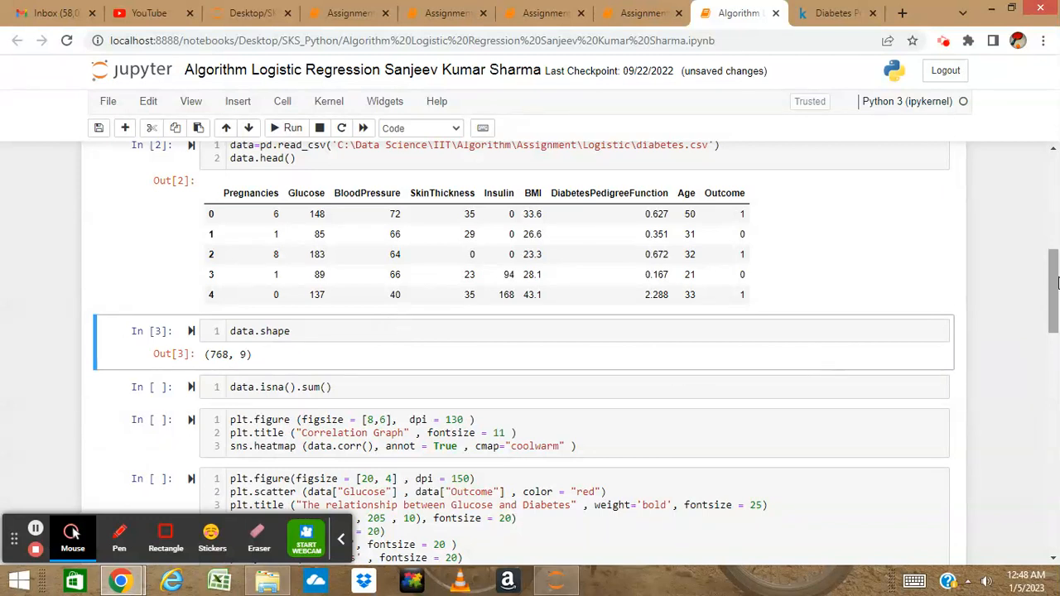
Step: Show data.shape (768, 9) and confirm data.isna().sum() gives zero for every column
scroll(down, 3)
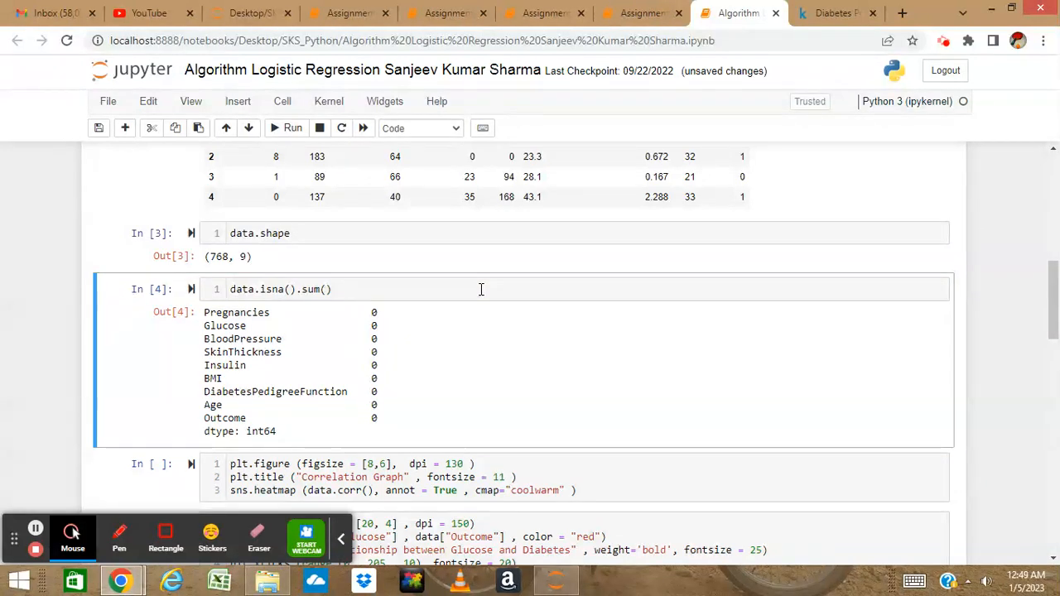
mouse_move(807, 319)
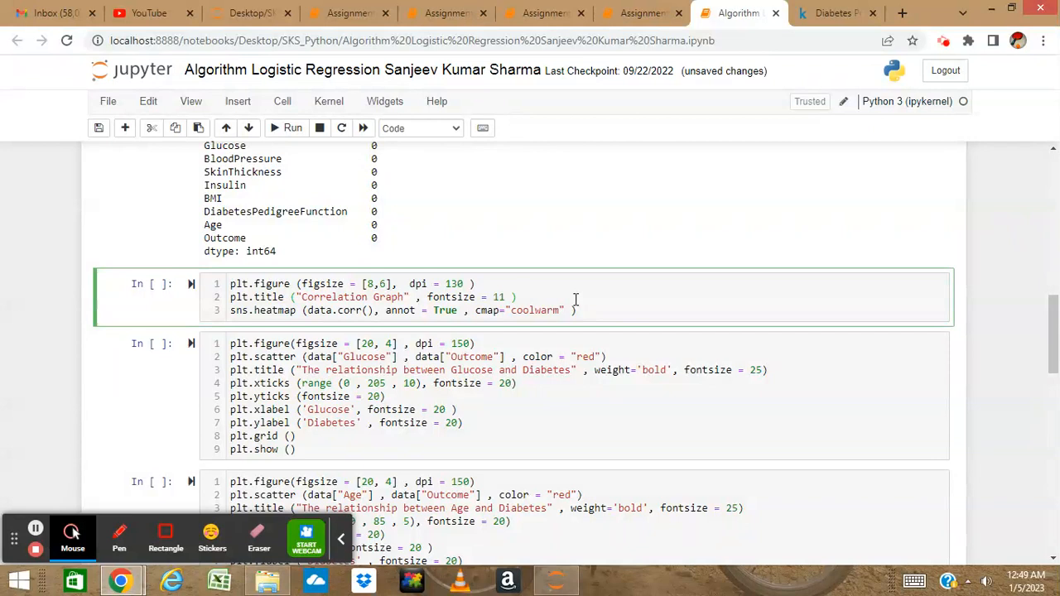
Step: Run the heatmap cell and view the annotated coolwarm correlation plot of all nine features
click(292, 127)
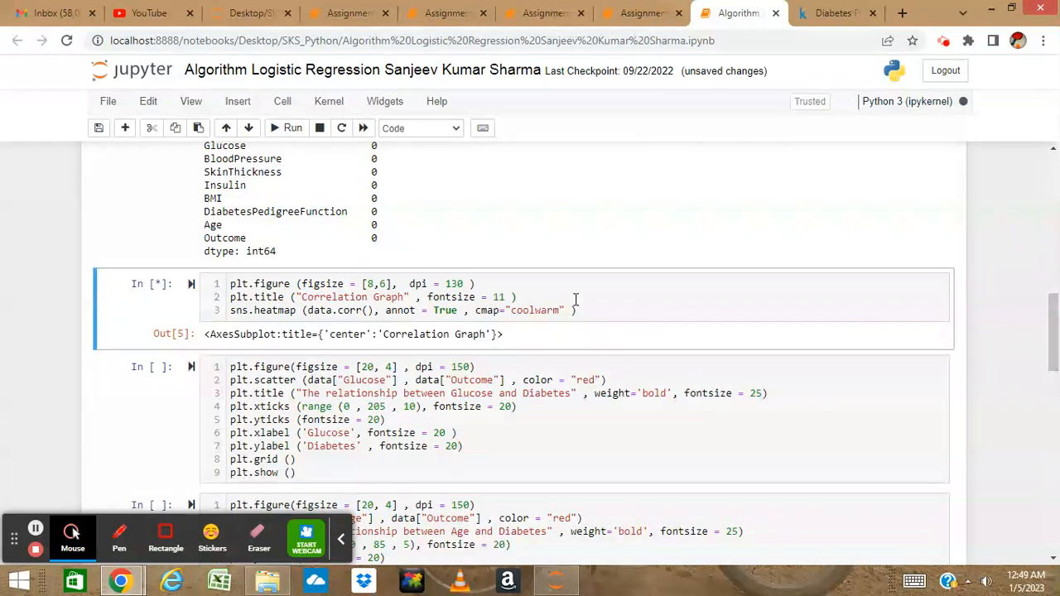
click(293, 127)
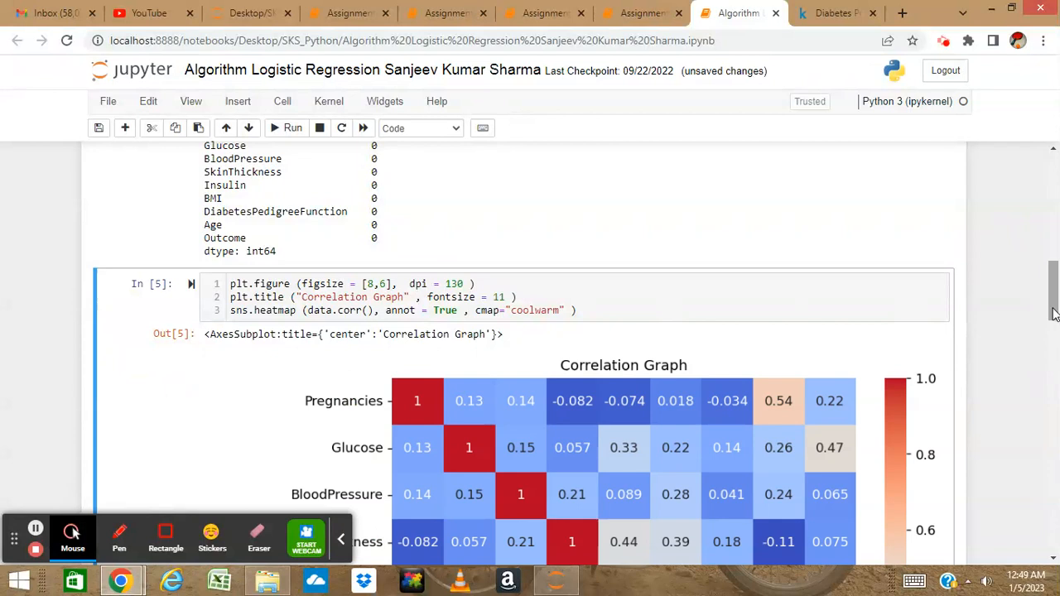
scroll(down, 3)
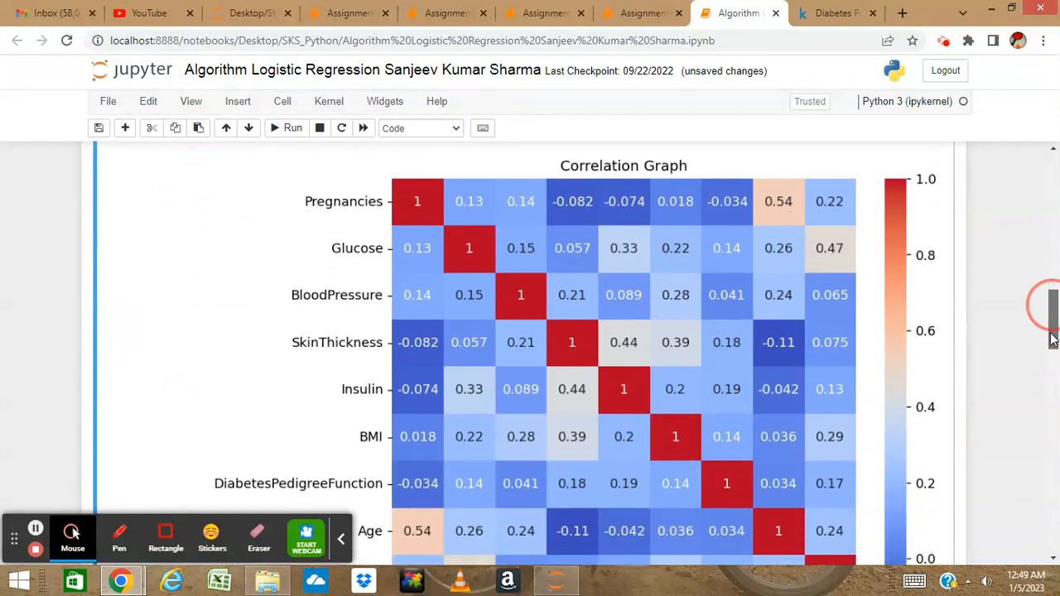
scroll(down, 3)
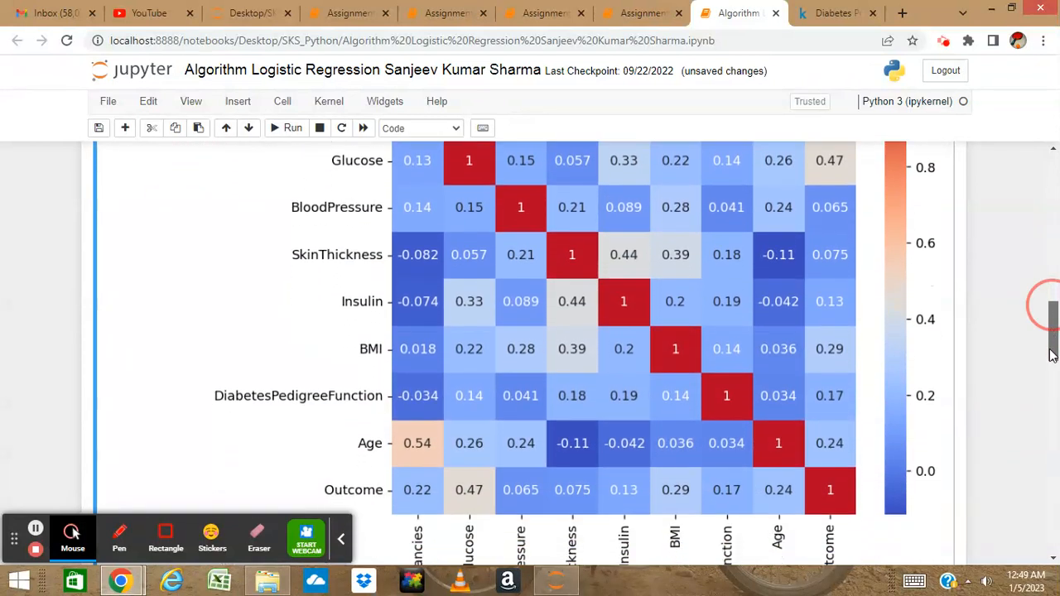
scroll(down, 3)
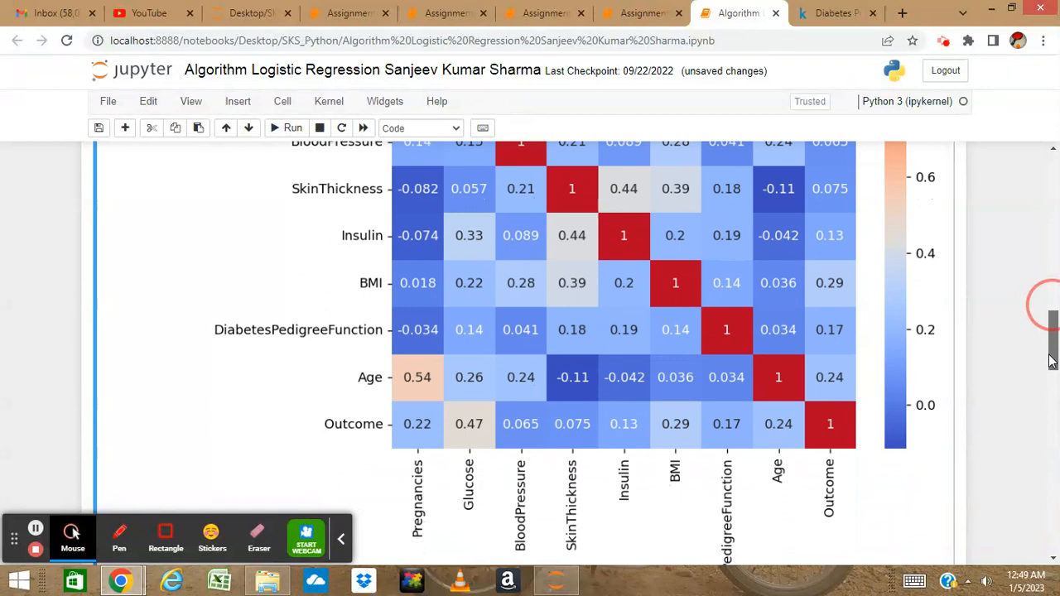
scroll(down, 3)
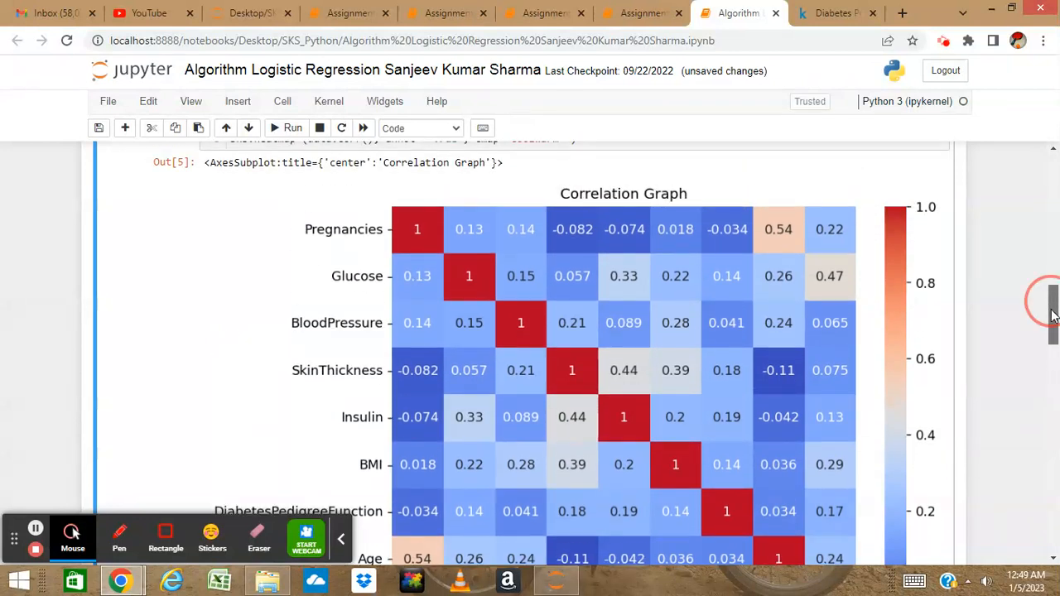
scroll(down, 3)
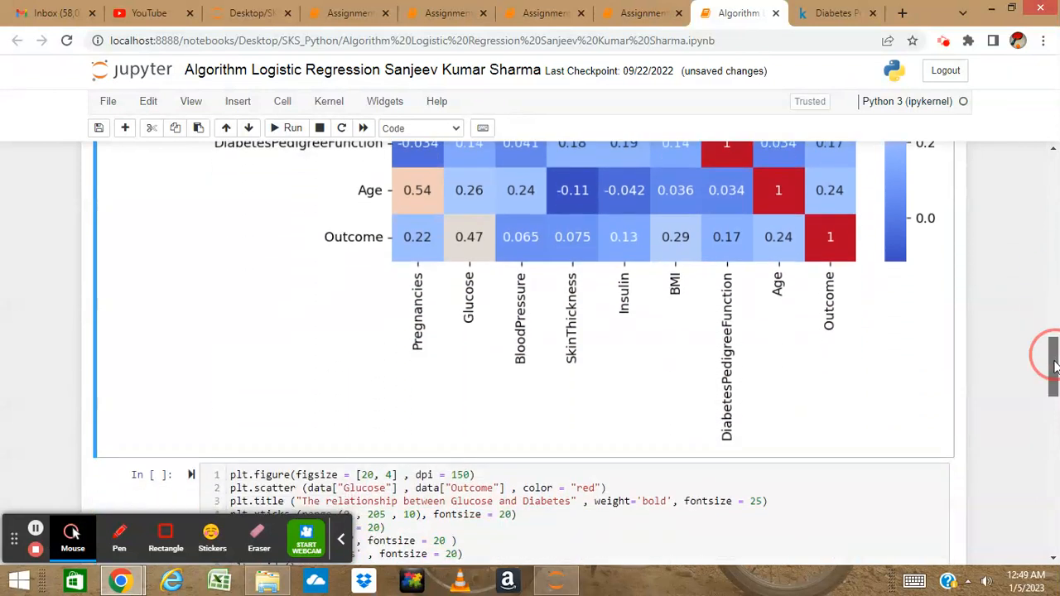
scroll(down, 3)
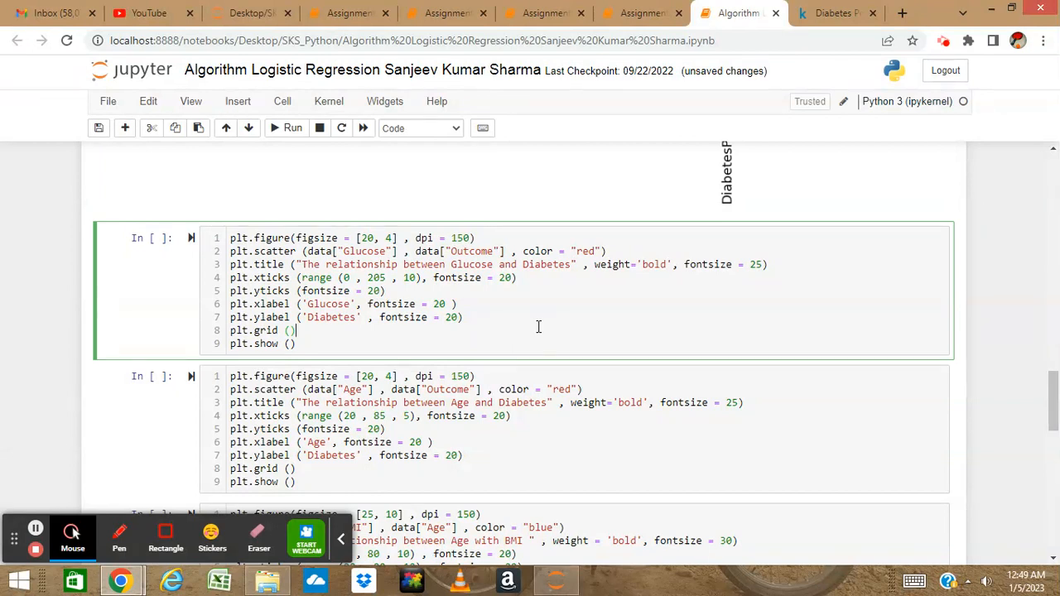
click(293, 127)
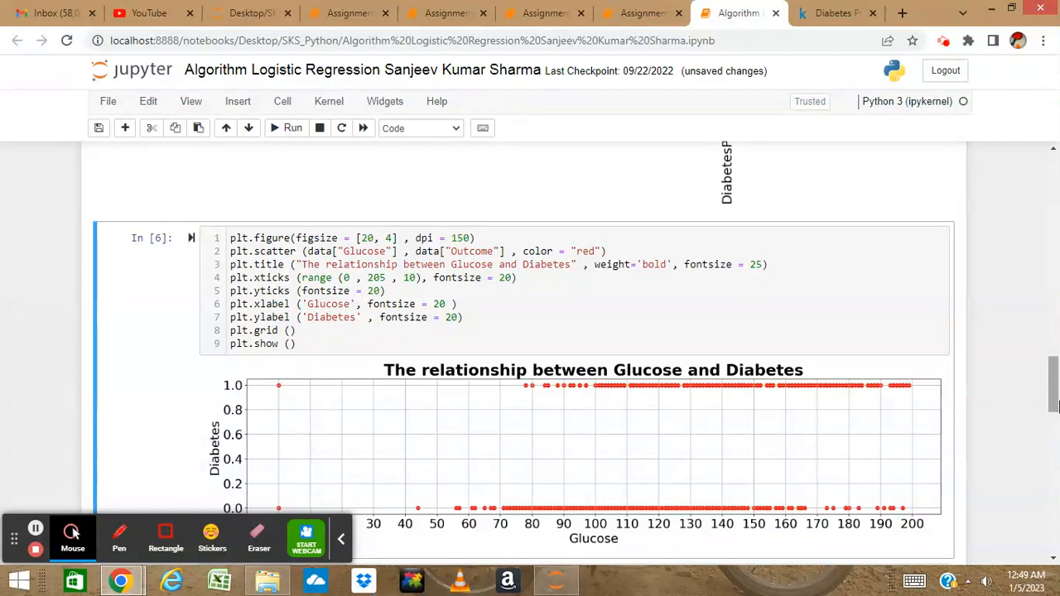
scroll(down, 3)
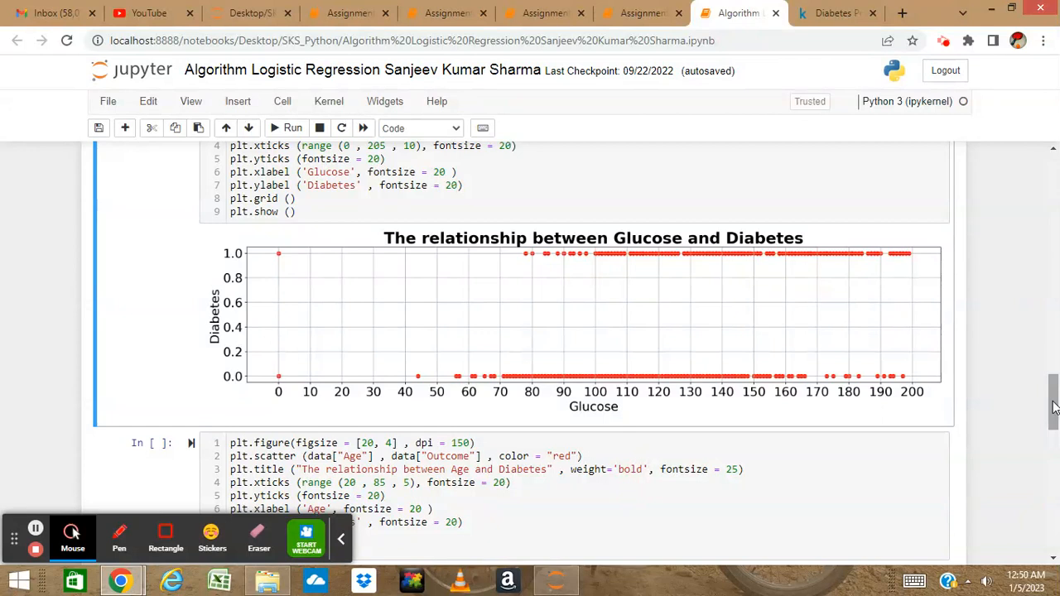
scroll(down, 3)
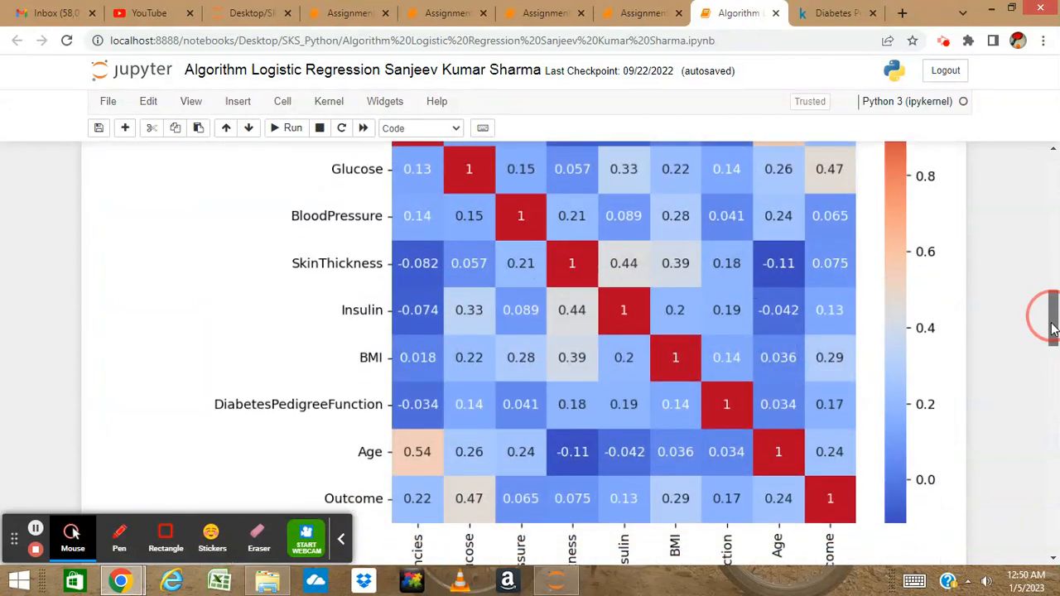
scroll(down, 3)
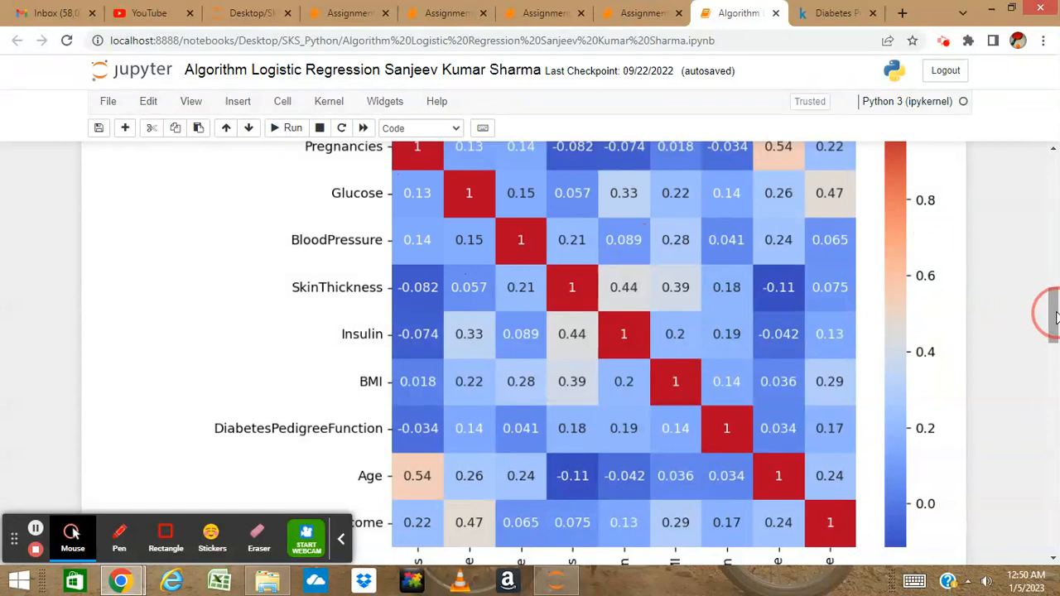
scroll(down, 3)
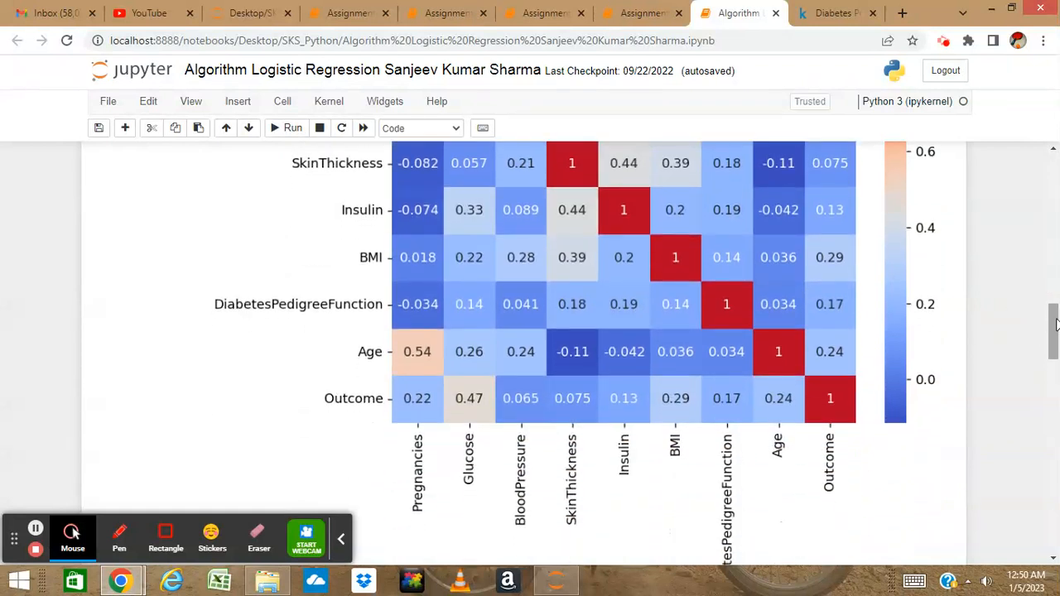
scroll(down, 3)
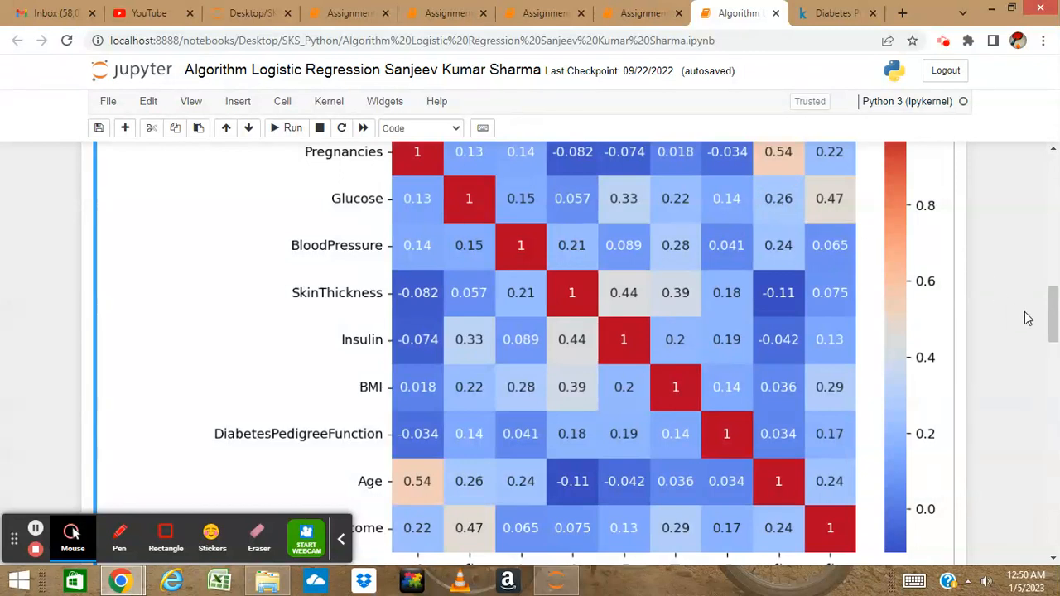
scroll(down, 3)
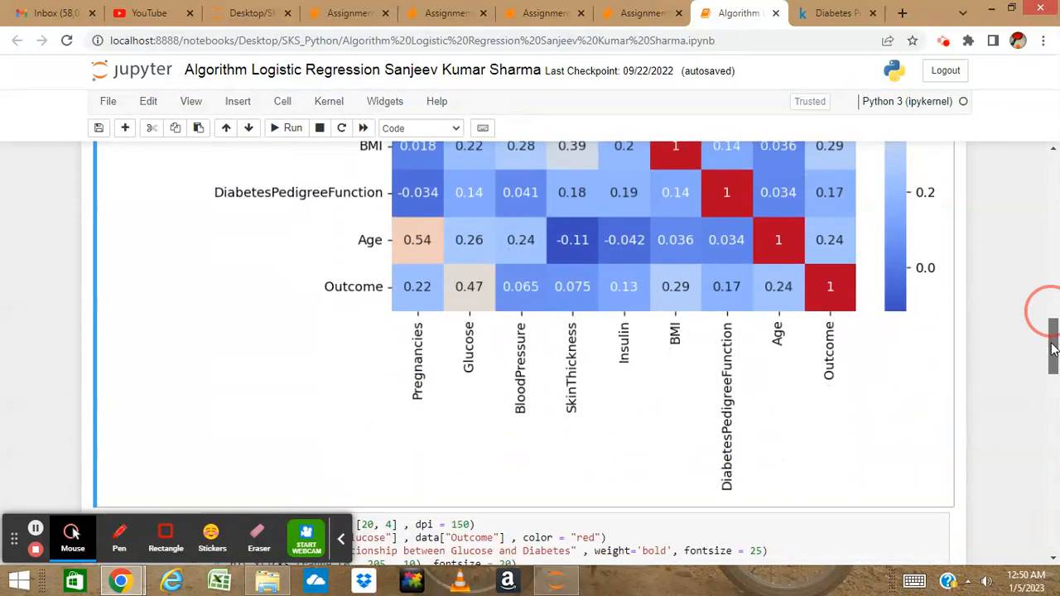
scroll(up, 3)
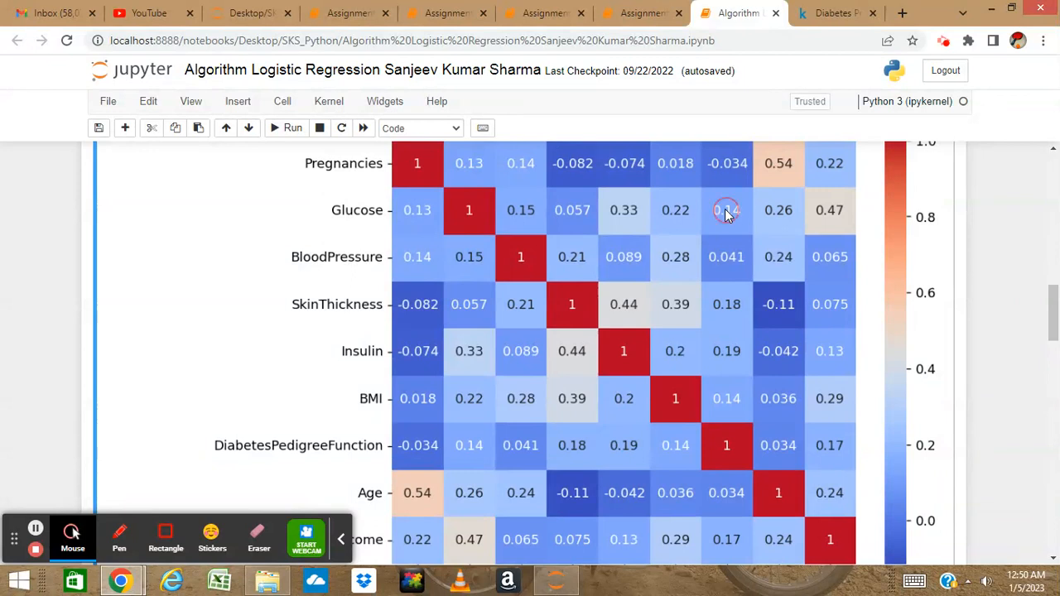
scroll(down, 3)
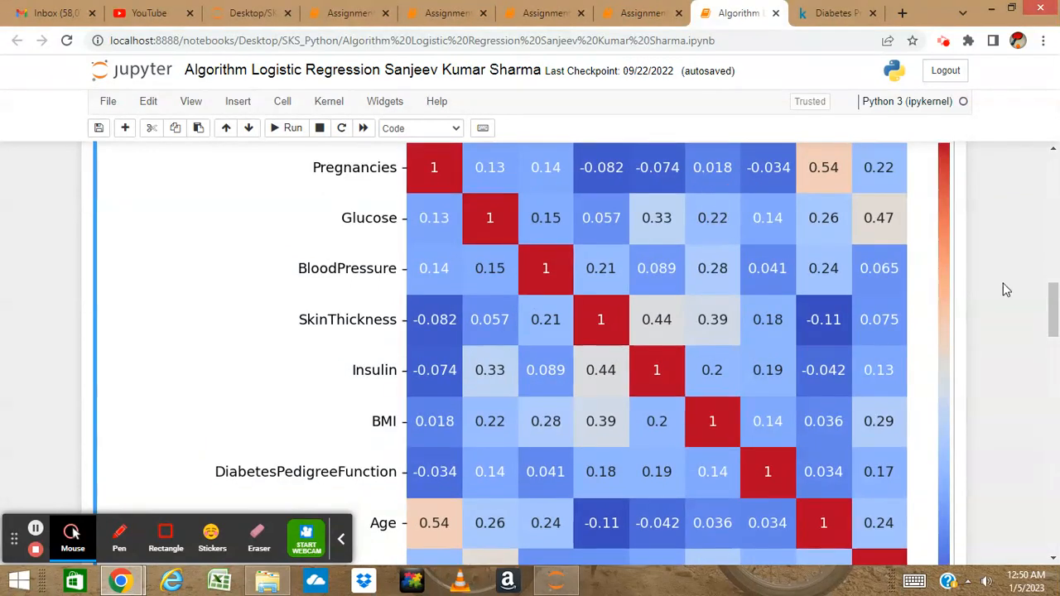
scroll(down, 3)
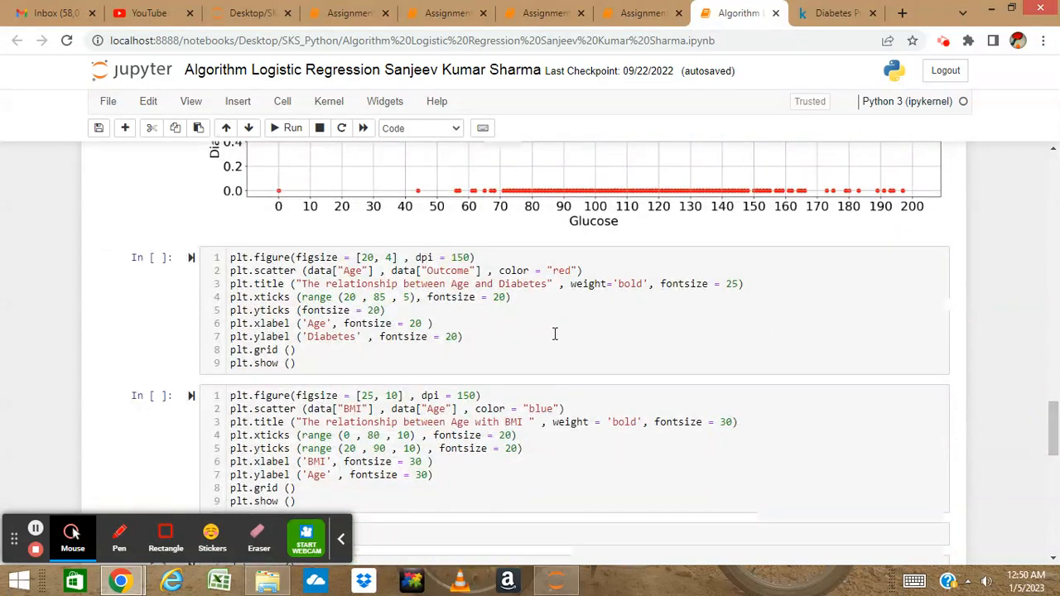
Step: Run the plt.scatter cell to draw the red 'The relationship between Age and Diabetes' plot
click(292, 127)
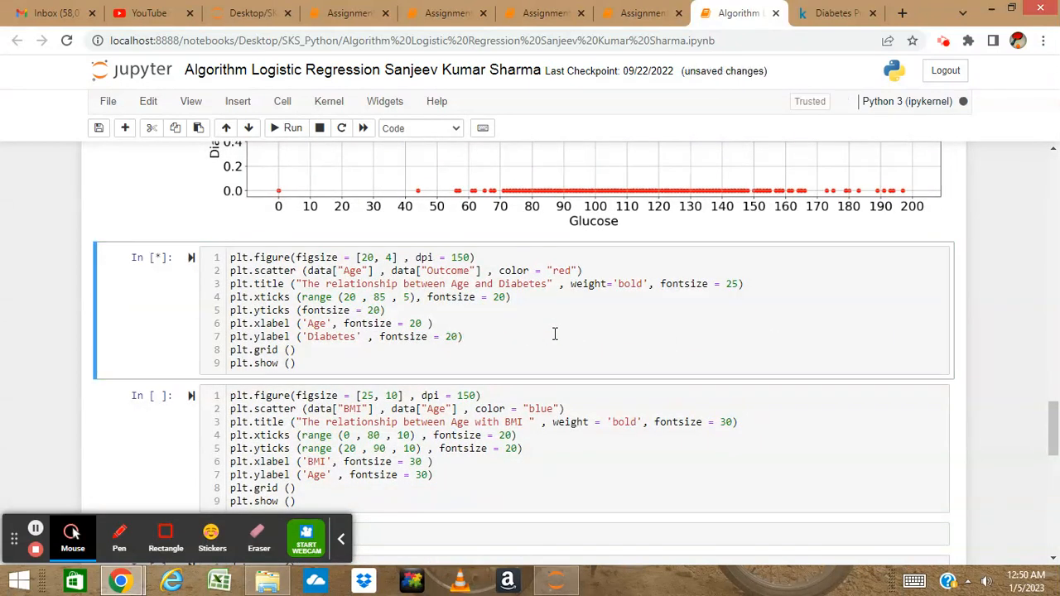
click(293, 128)
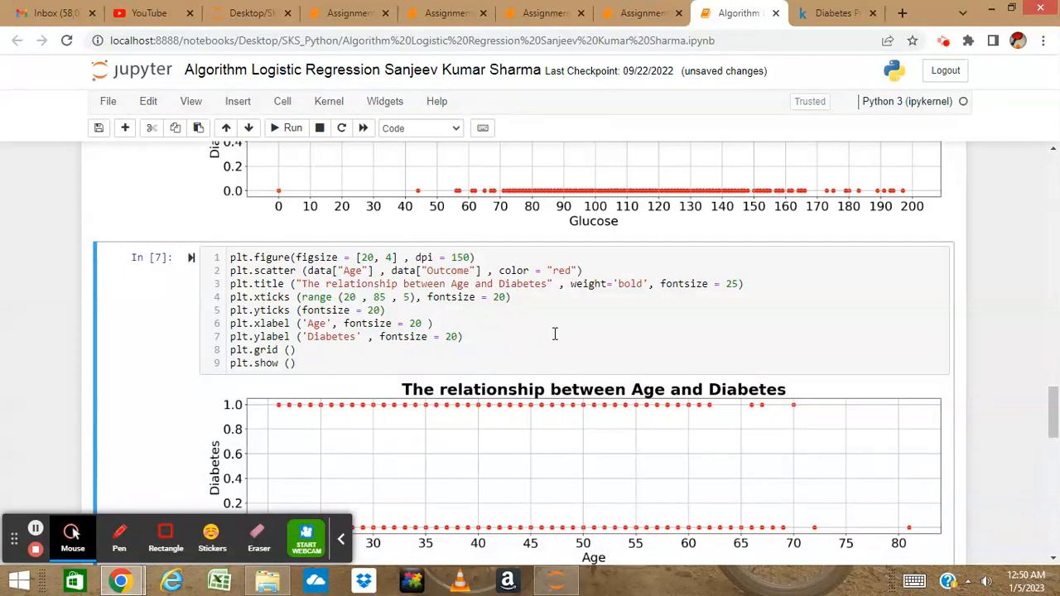
scroll(down, 3)
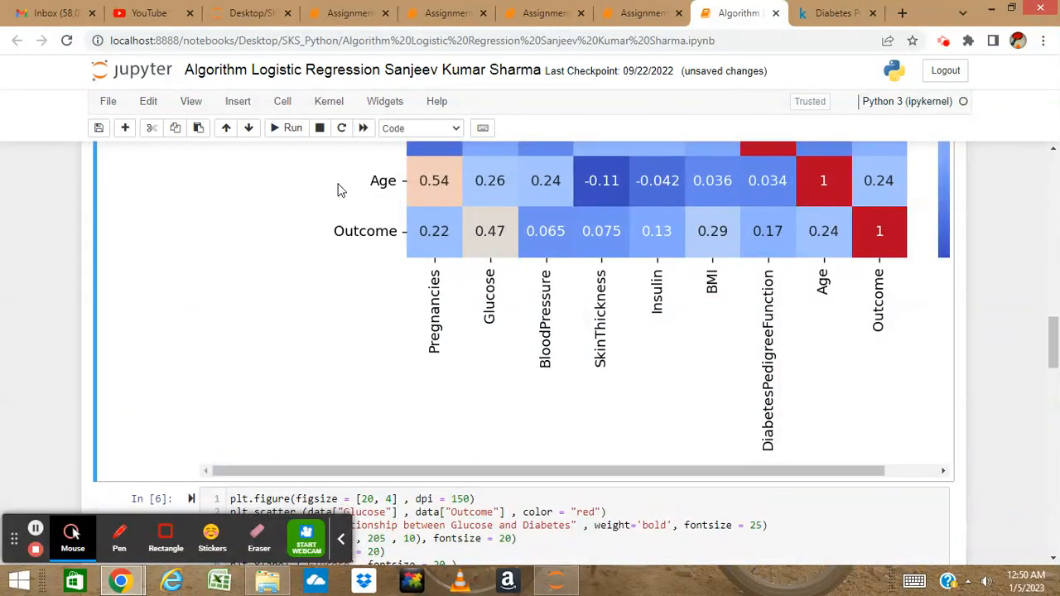
mouse_move(768, 199)
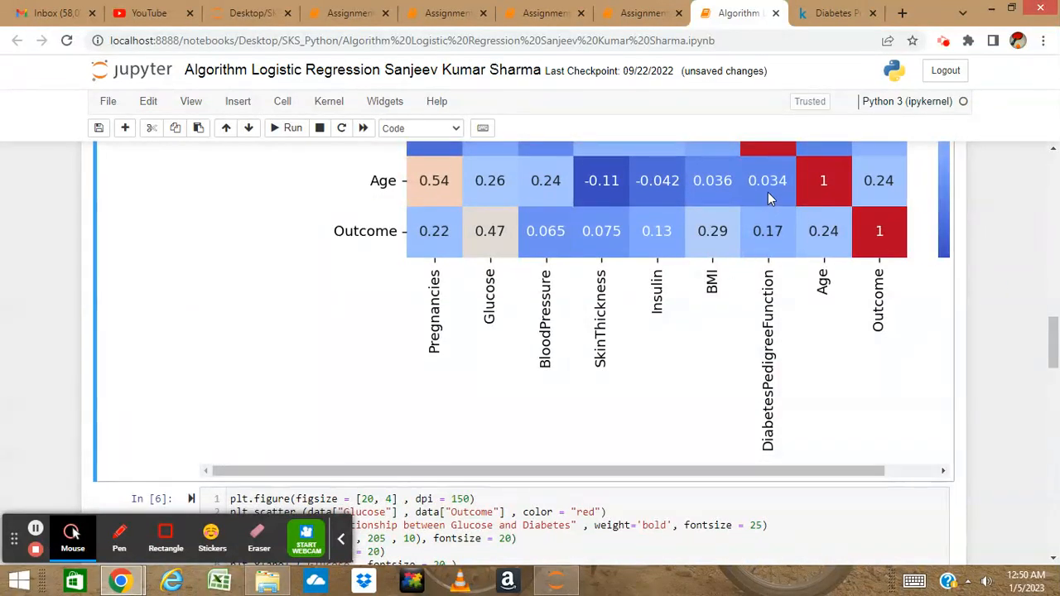
click(762, 181)
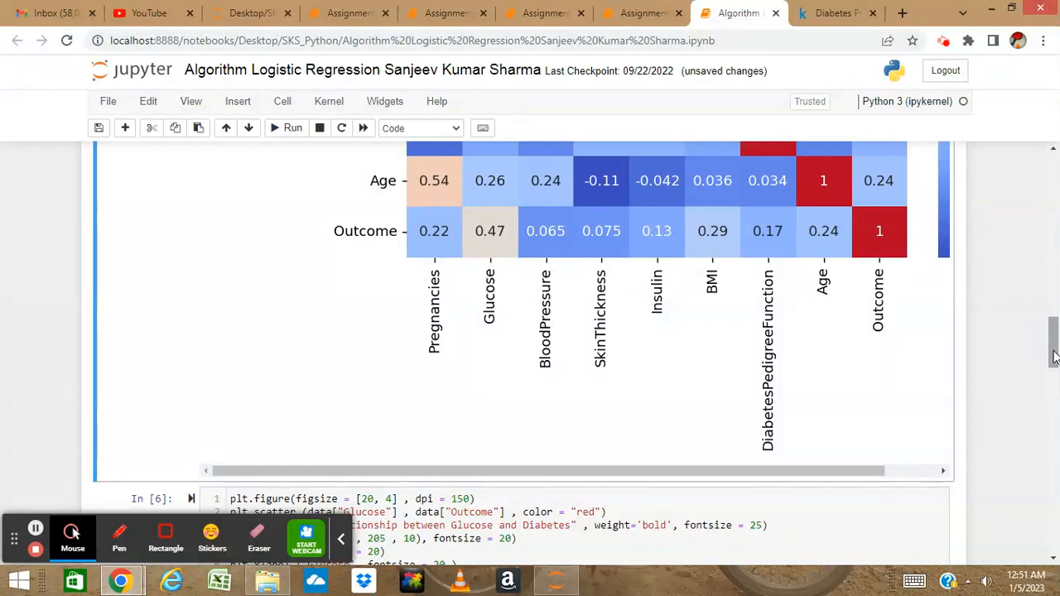
scroll(down, 3)
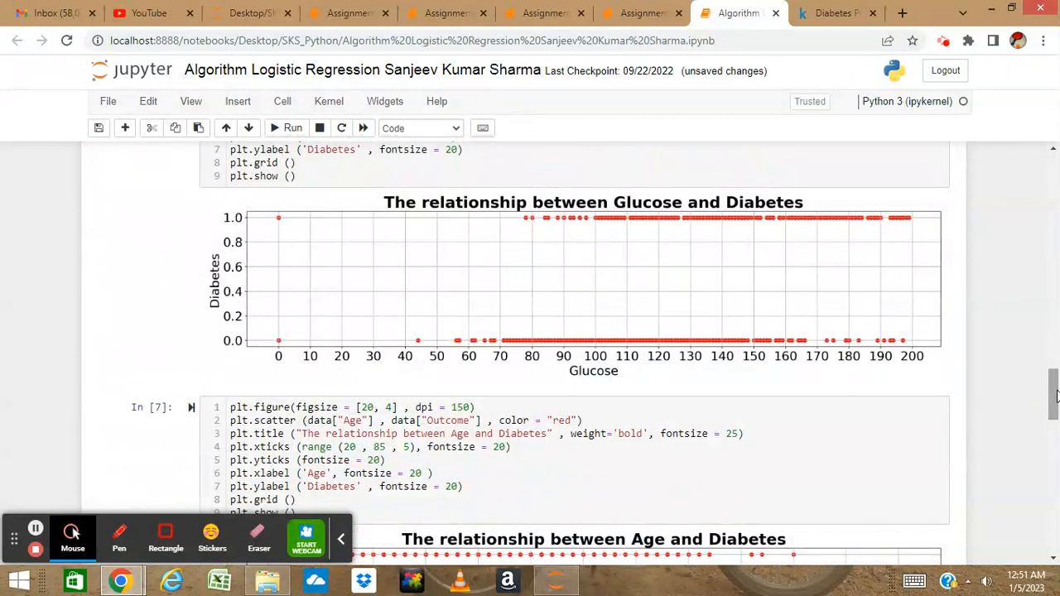
scroll(down, 3)
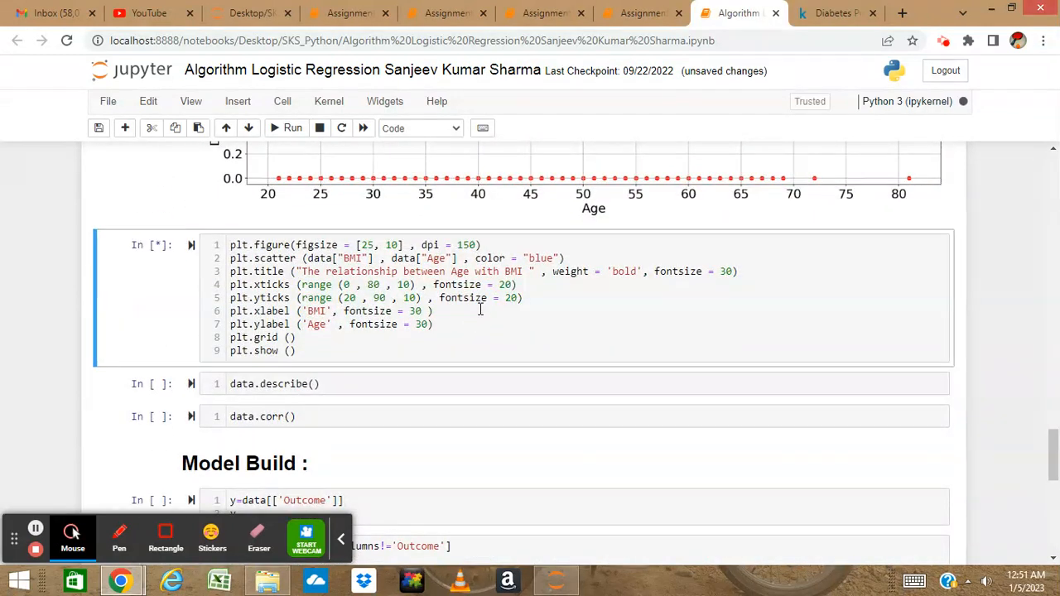
Step: Run the BMI vs Age scatter cell and scroll to review the blue plot
click(287, 128)
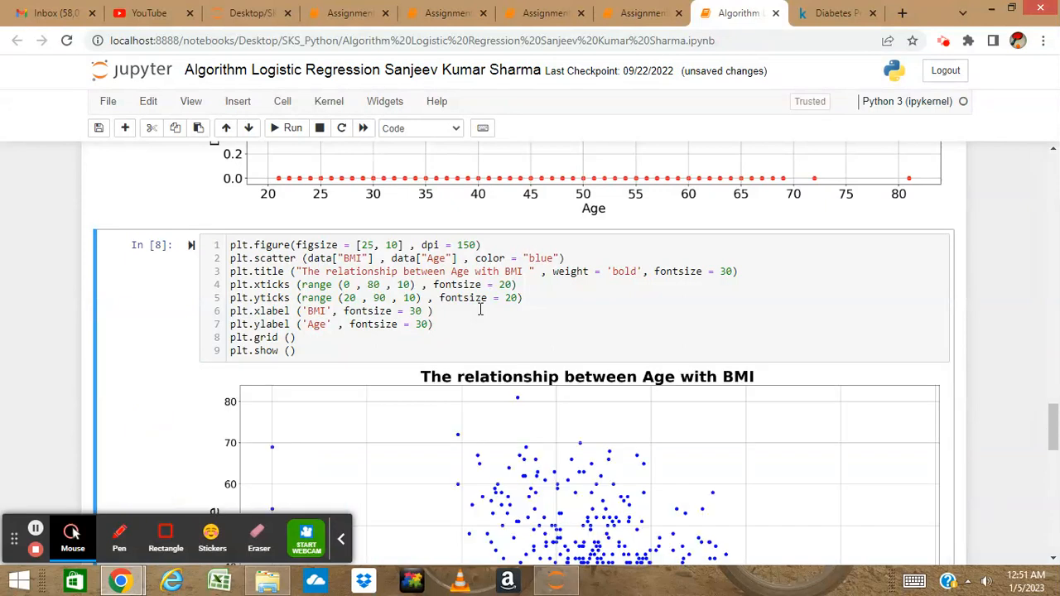
scroll(down, 3)
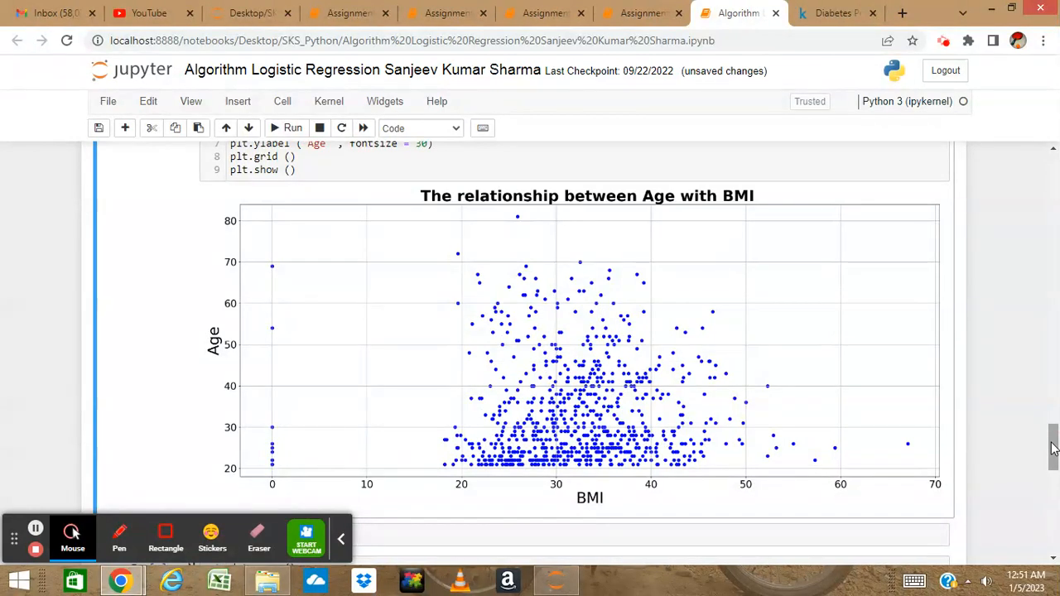
scroll(down, 3)
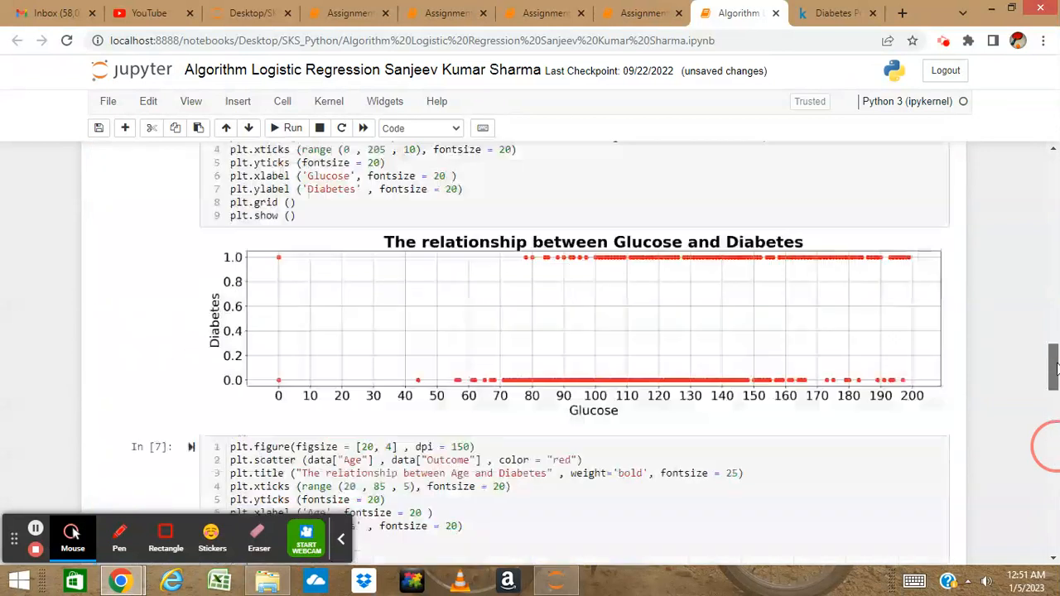
scroll(down, 3)
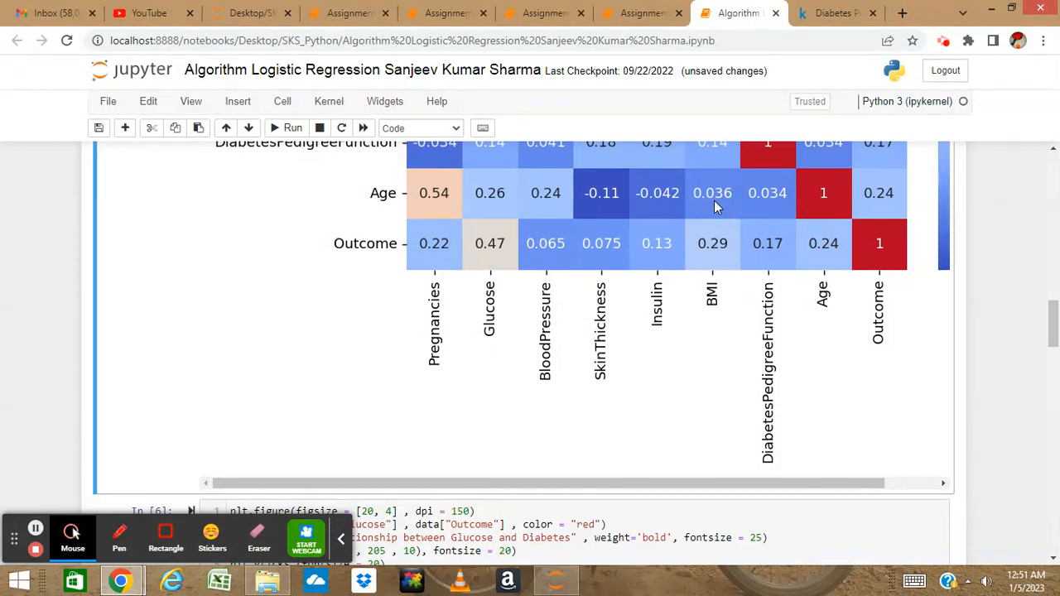
mouse_move(771, 203)
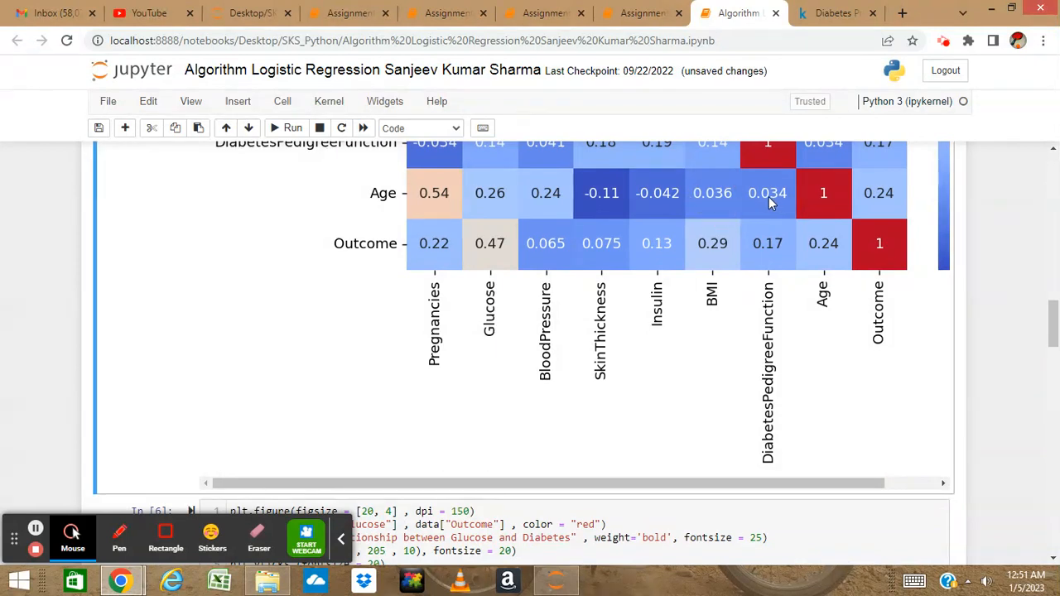
mouse_move(729, 198)
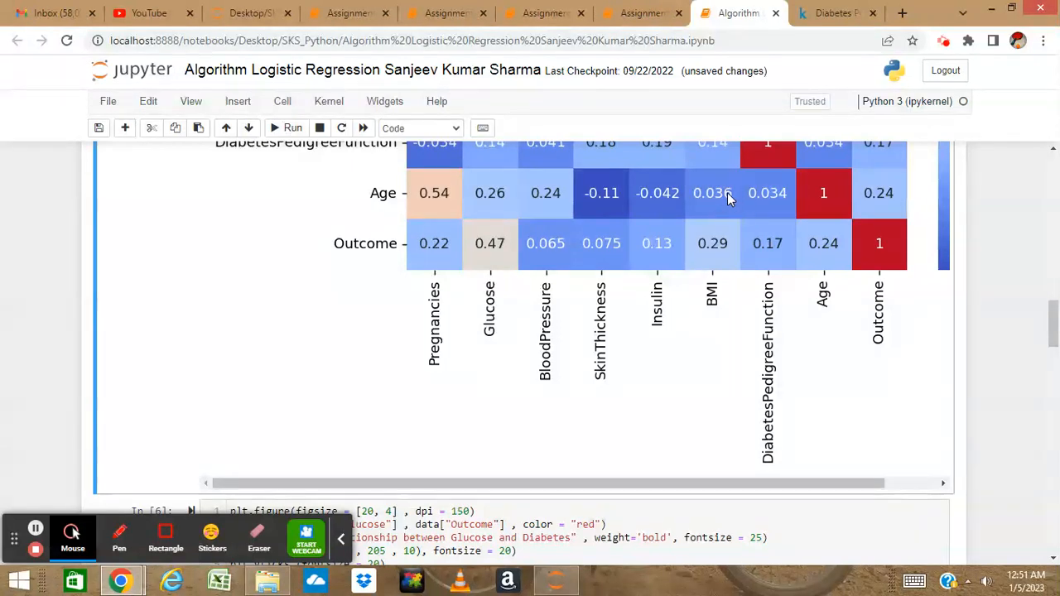
scroll(down, 3)
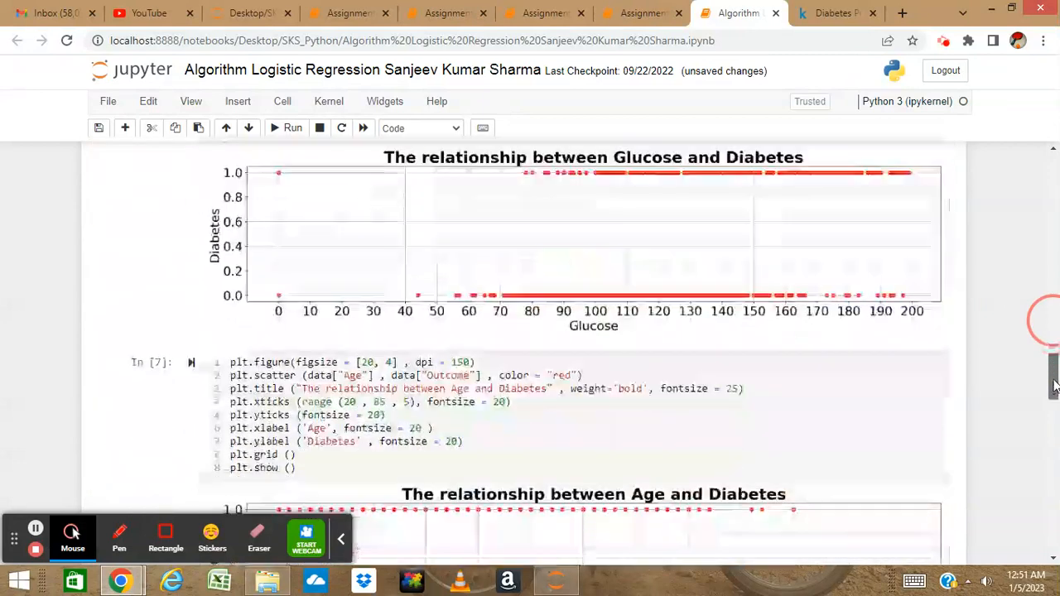
scroll(down, 3)
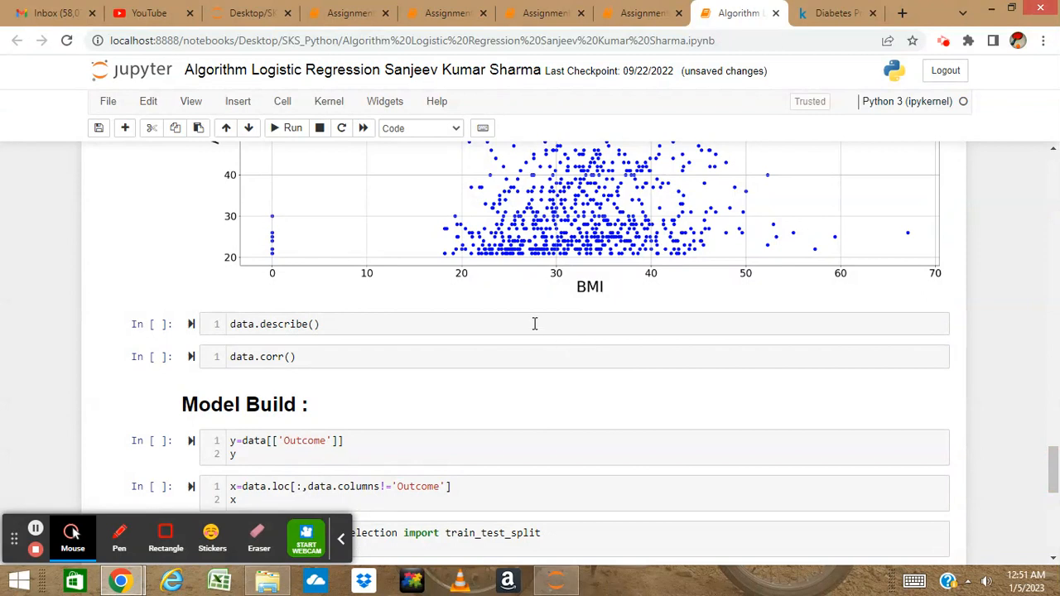
Step: Display data.describe() summary statistics and the data.corr() correlation matrix for all nine columns
click(293, 128)
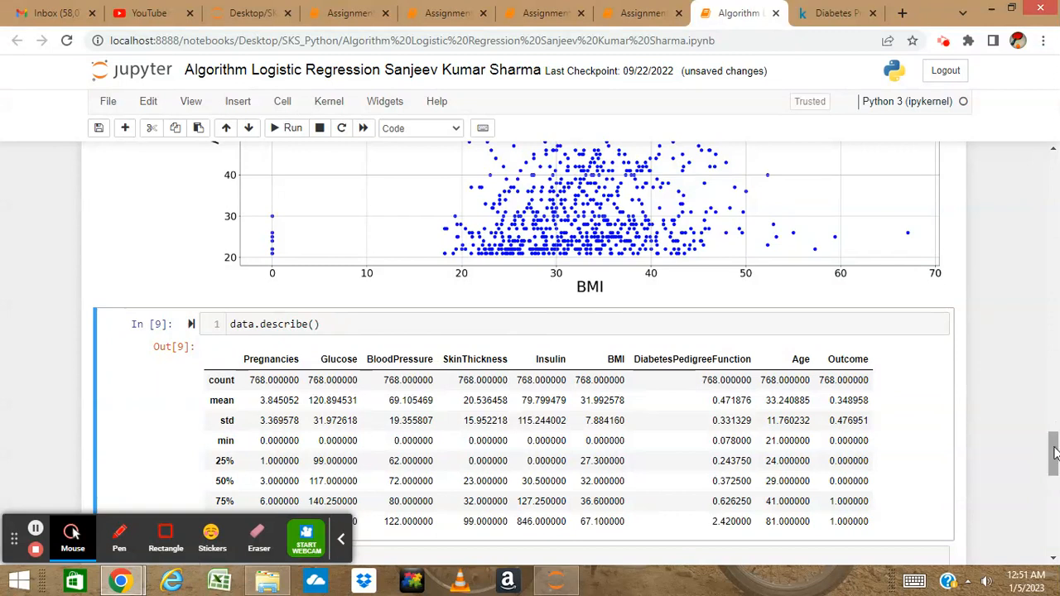
scroll(down, 3)
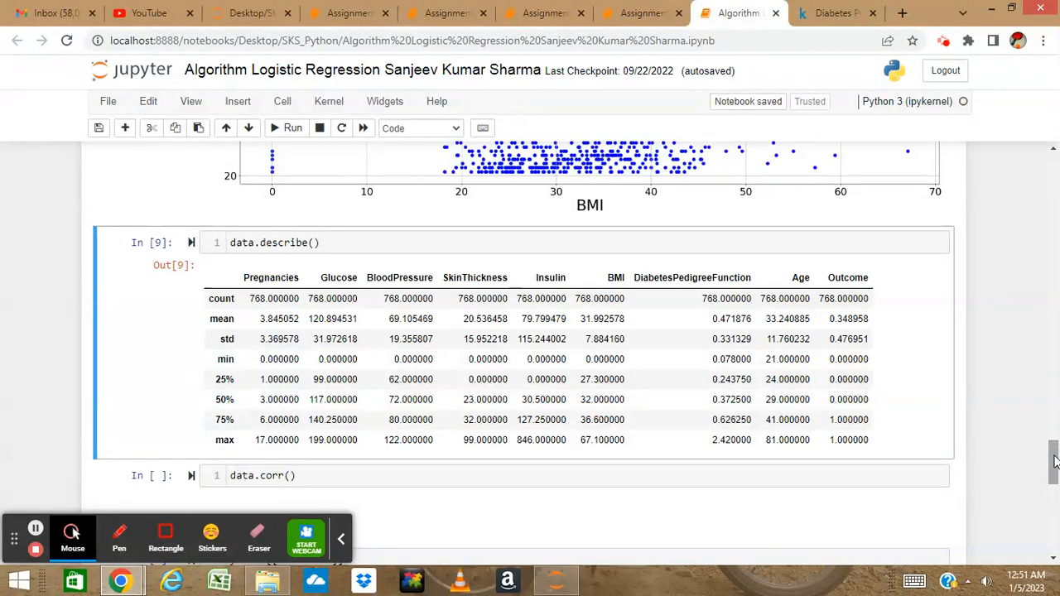
scroll(down, 3)
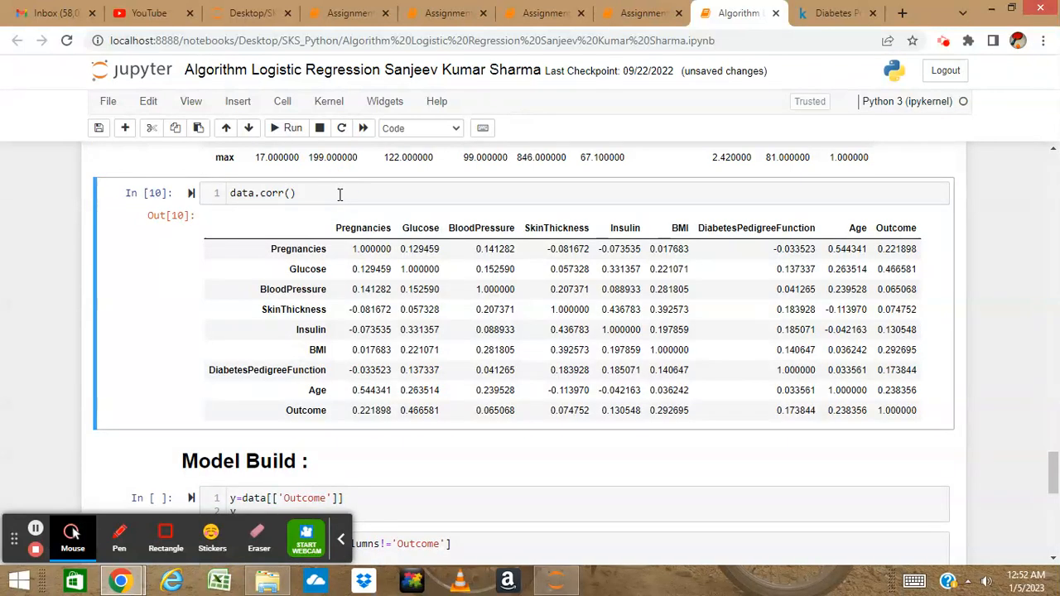
mouse_move(853, 250)
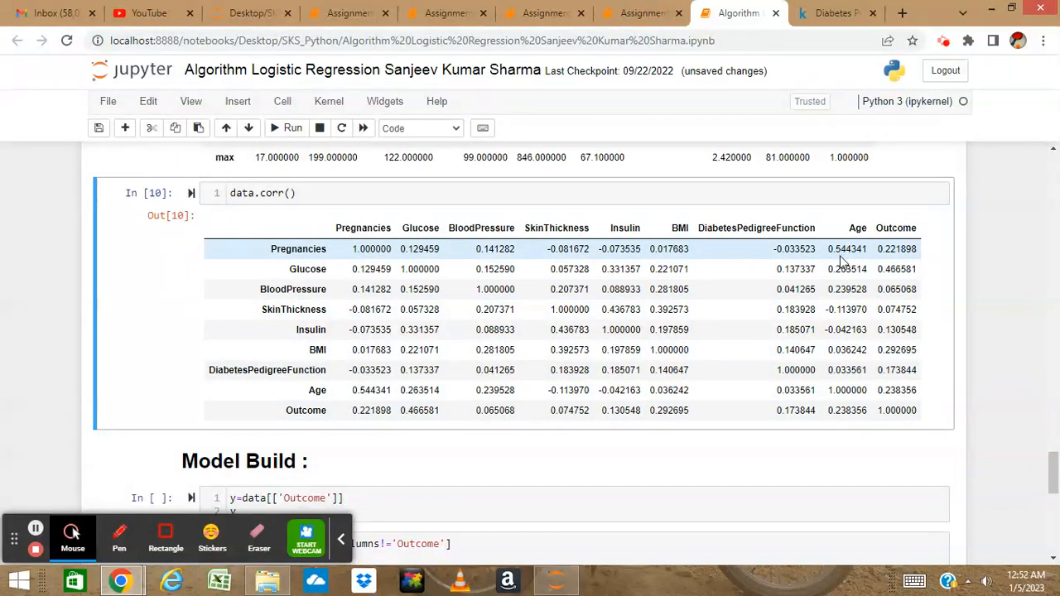
mouse_move(296, 267)
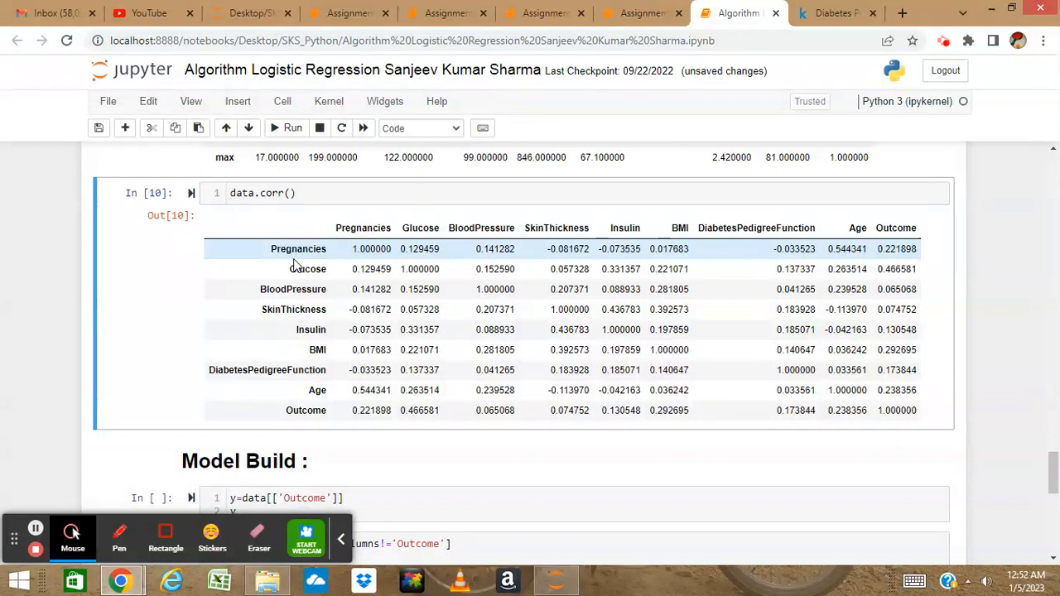
mouse_move(844, 264)
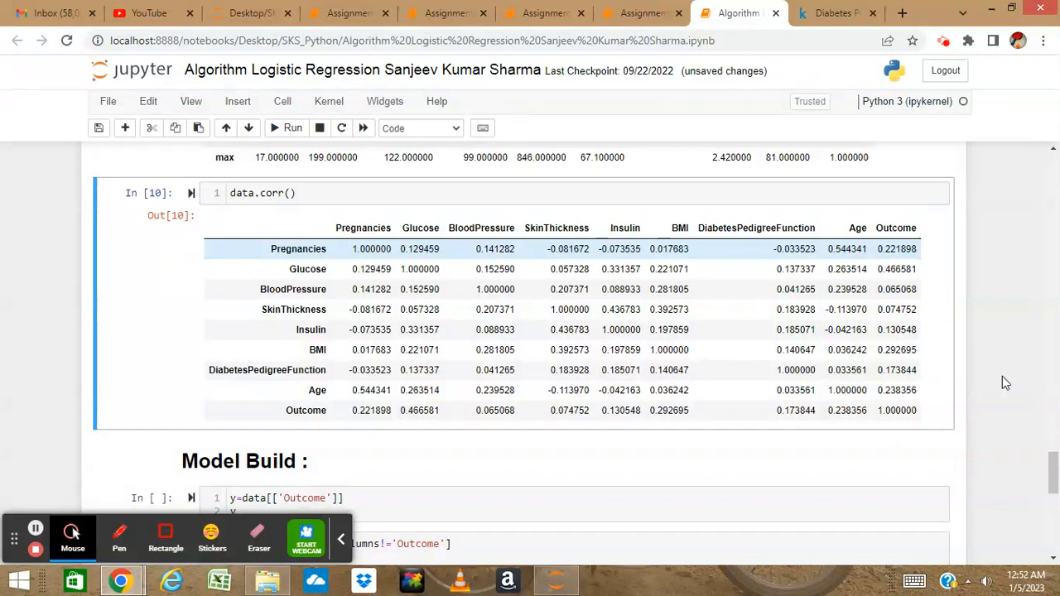
Step: Separate Outcome as target y (768×1) and eight features as x (768×8), importing train_test_split
scroll(down, 3)
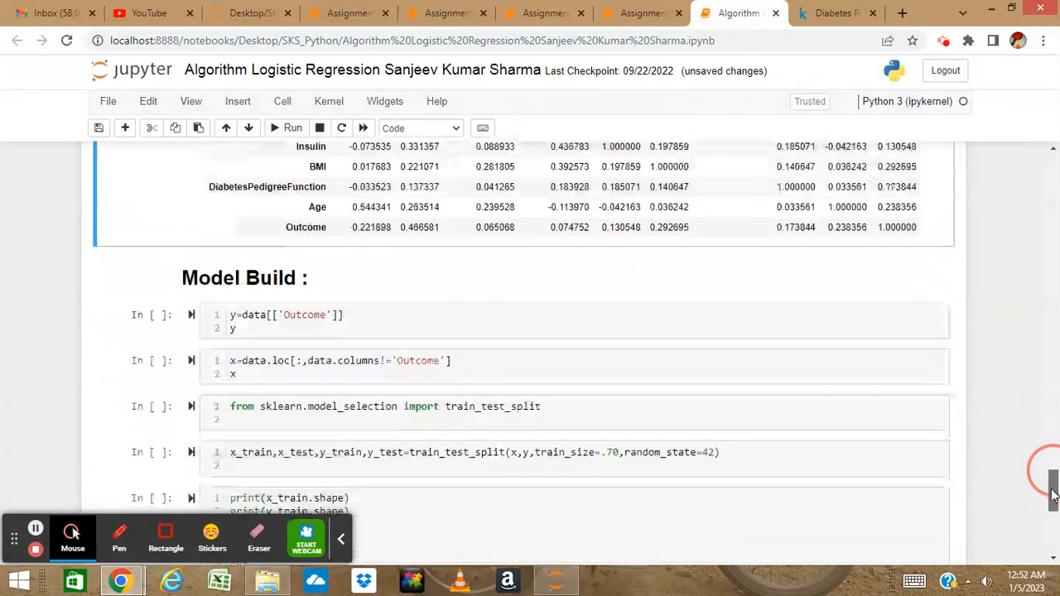
scroll(down, 3)
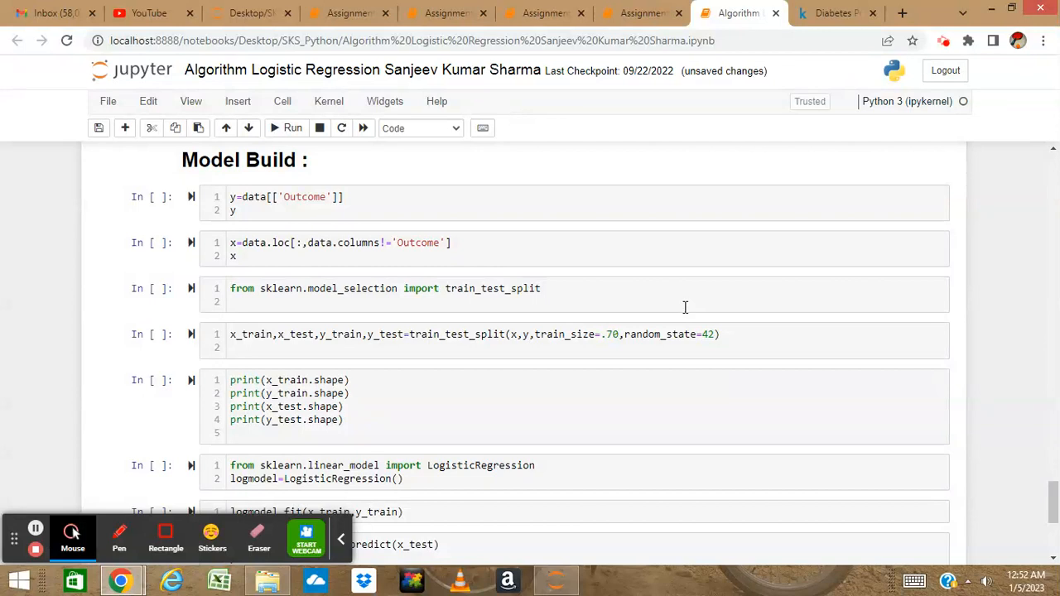
mouse_move(530, 238)
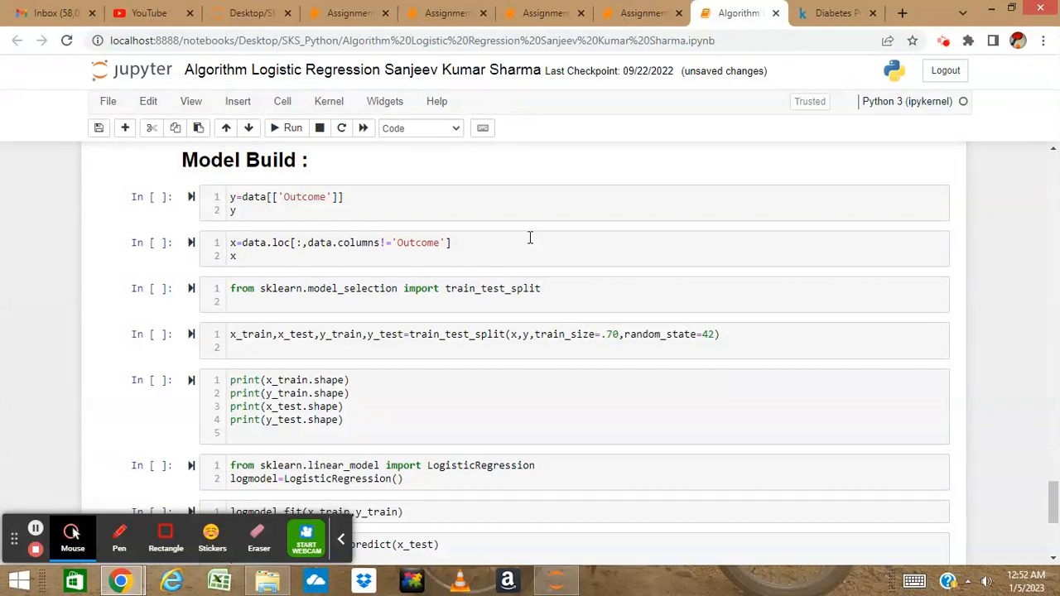
mouse_move(460, 201)
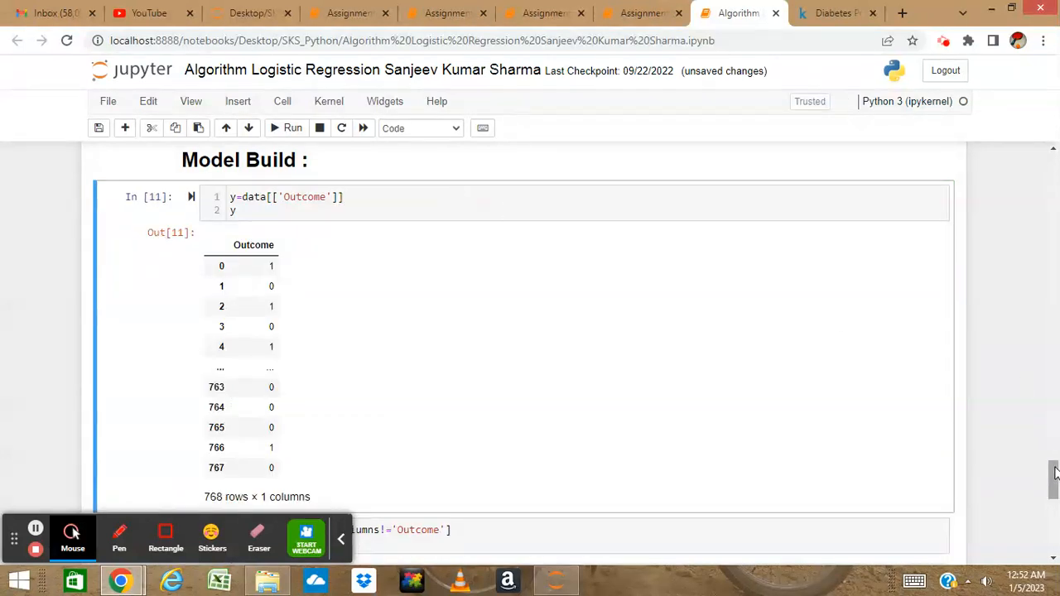
scroll(down, 3)
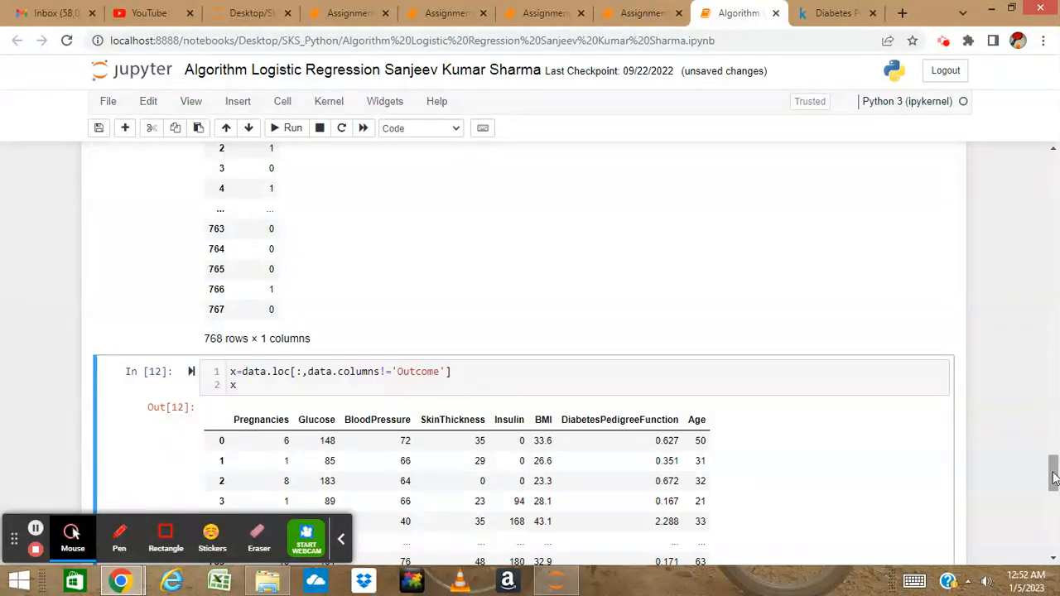
scroll(down, 3)
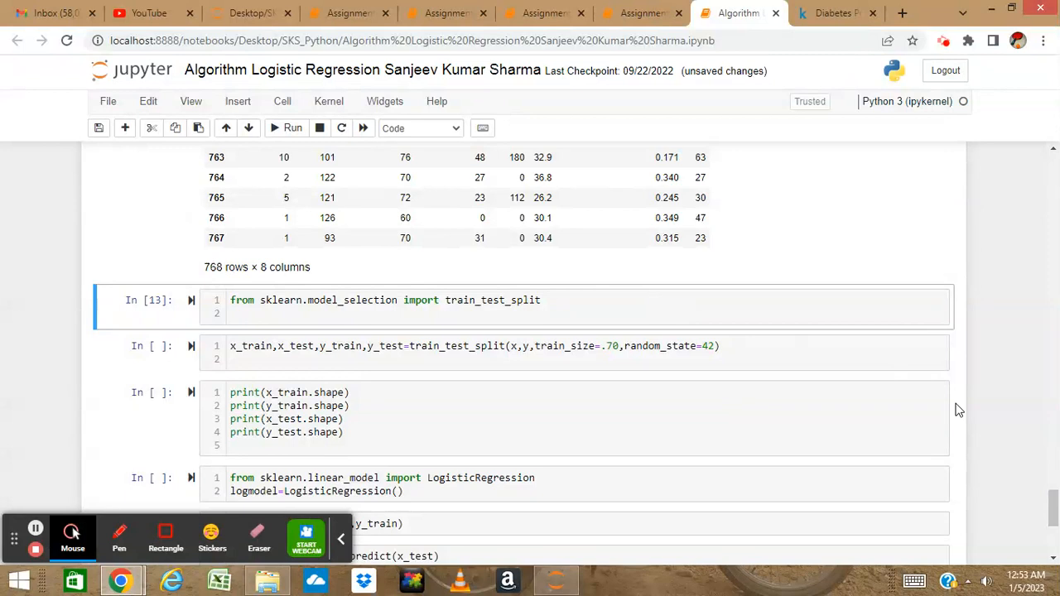
mouse_move(1030, 477)
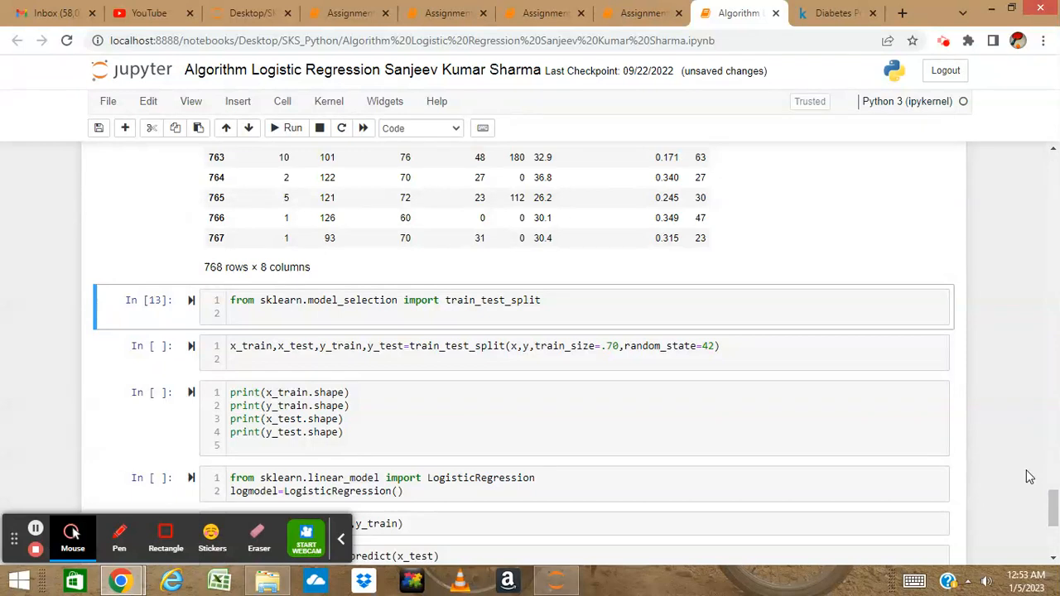
Step: Split the data 70/30 via train_size, printing shapes (537, 8), (537, 1), (231, 8), (231, 1)
click(757, 358)
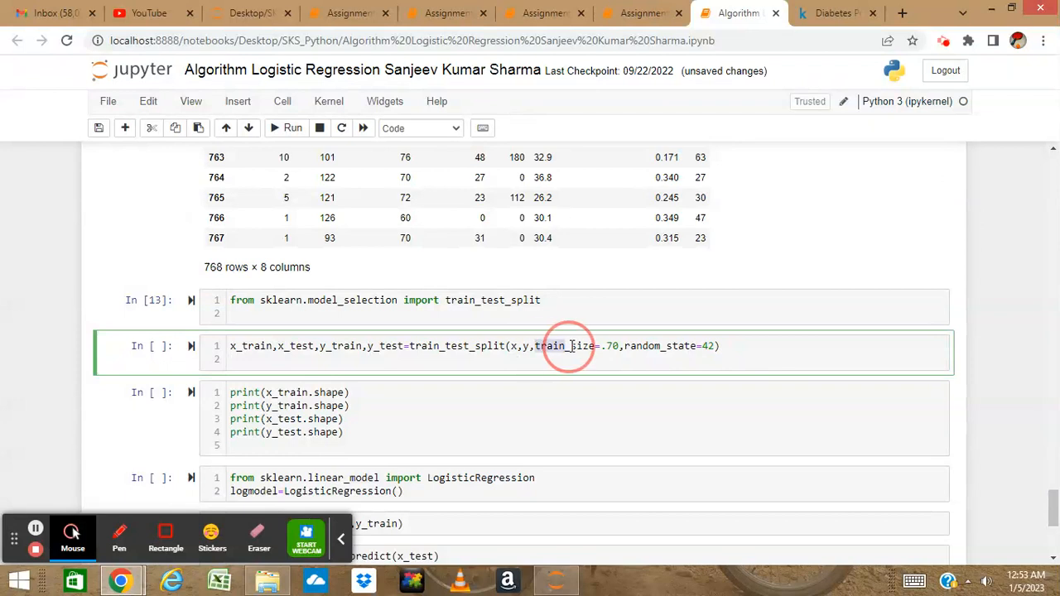
double_click(571, 346)
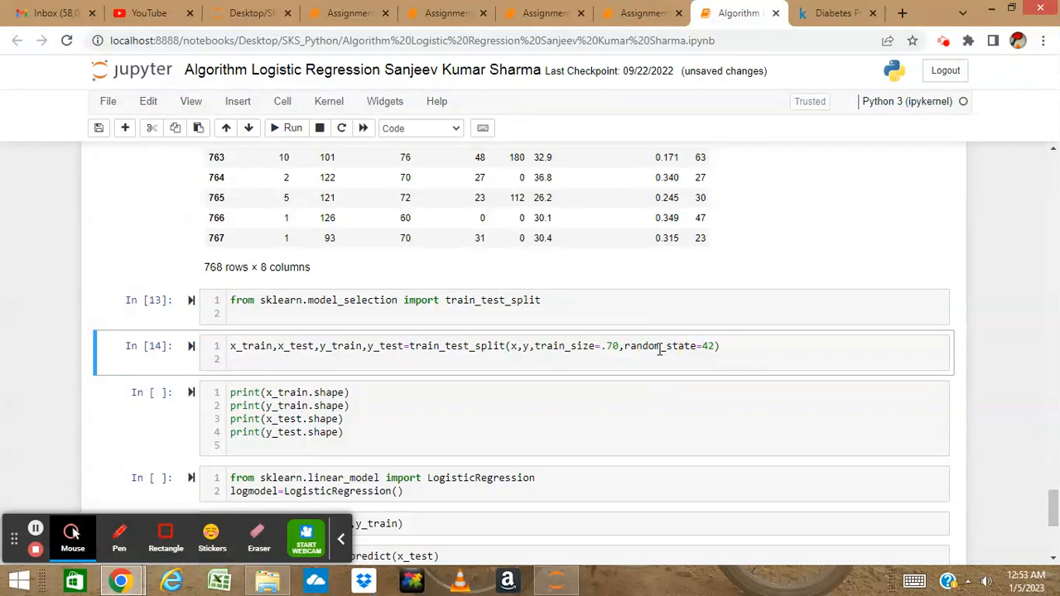
scroll(down, 3)
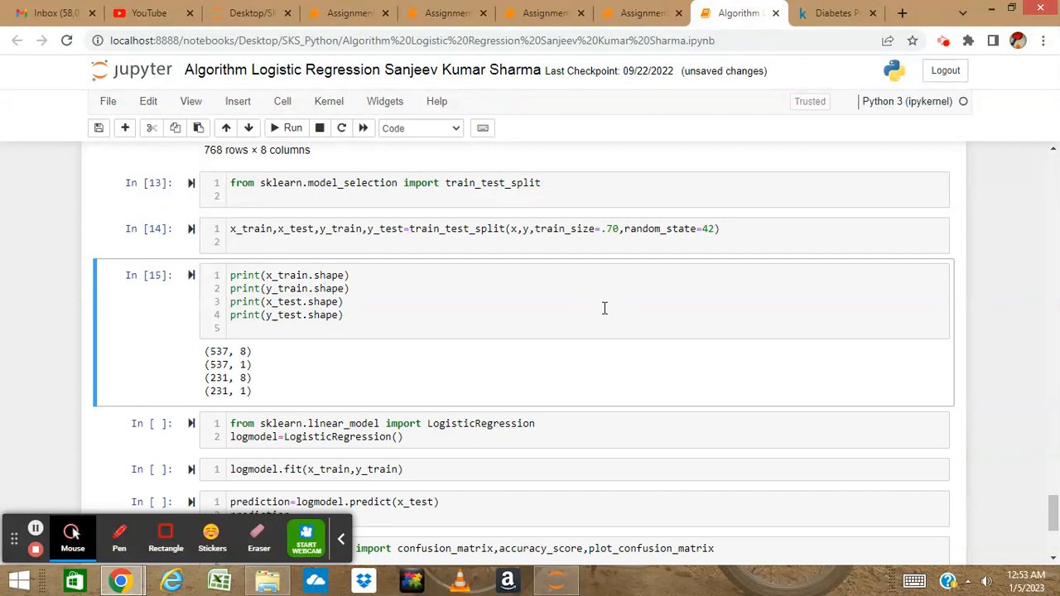
mouse_move(219, 162)
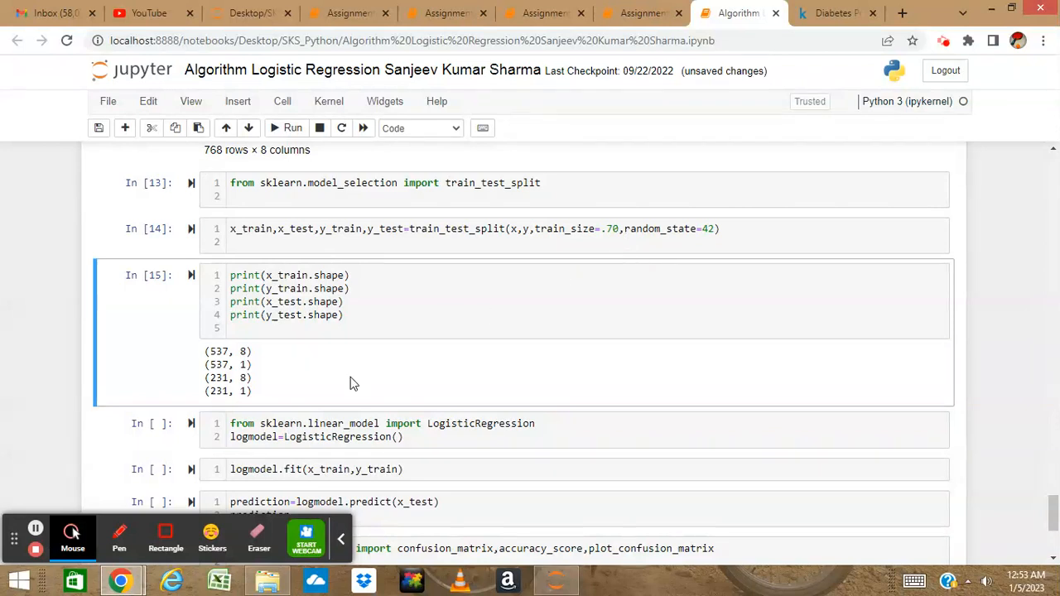
mouse_move(261, 365)
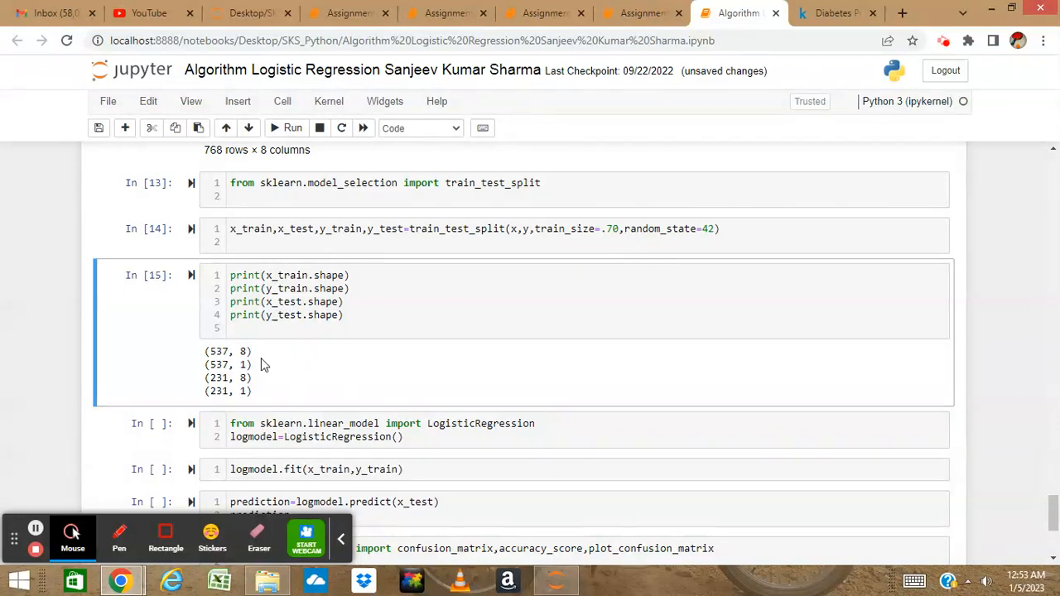
mouse_move(253, 378)
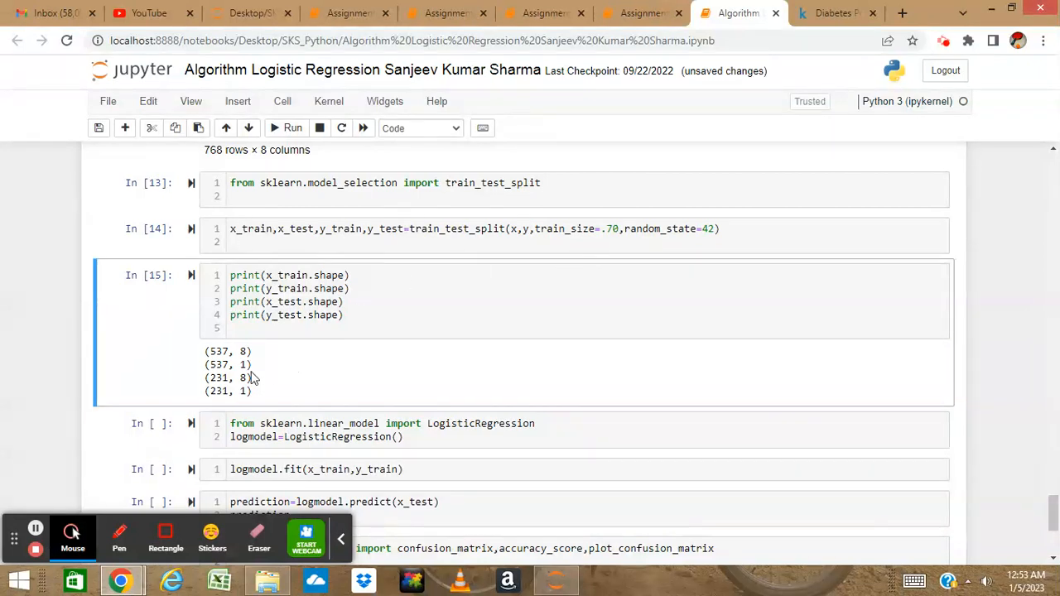
mouse_move(298, 380)
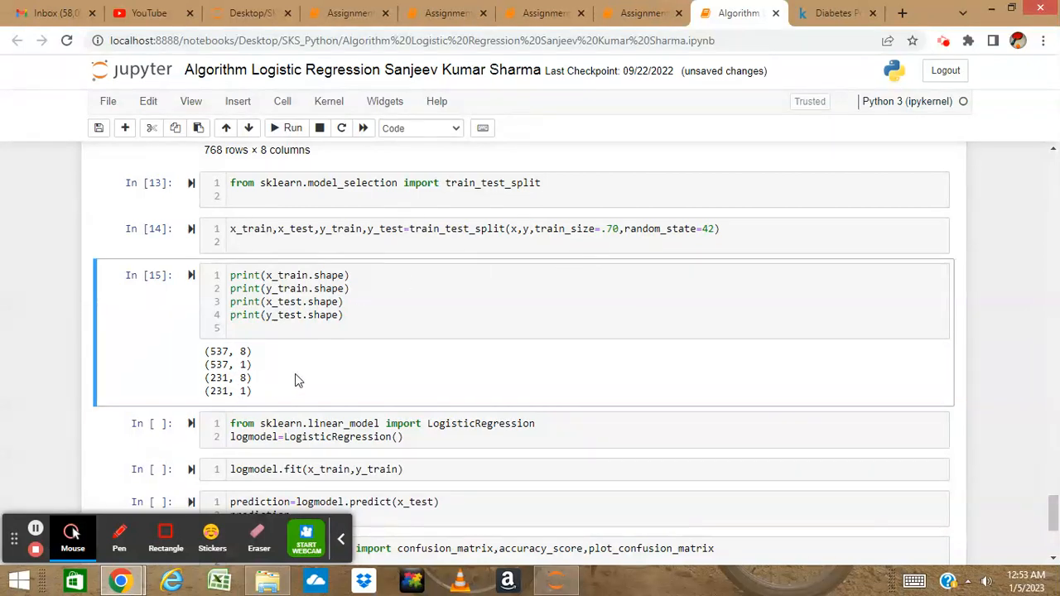
mouse_move(1054, 472)
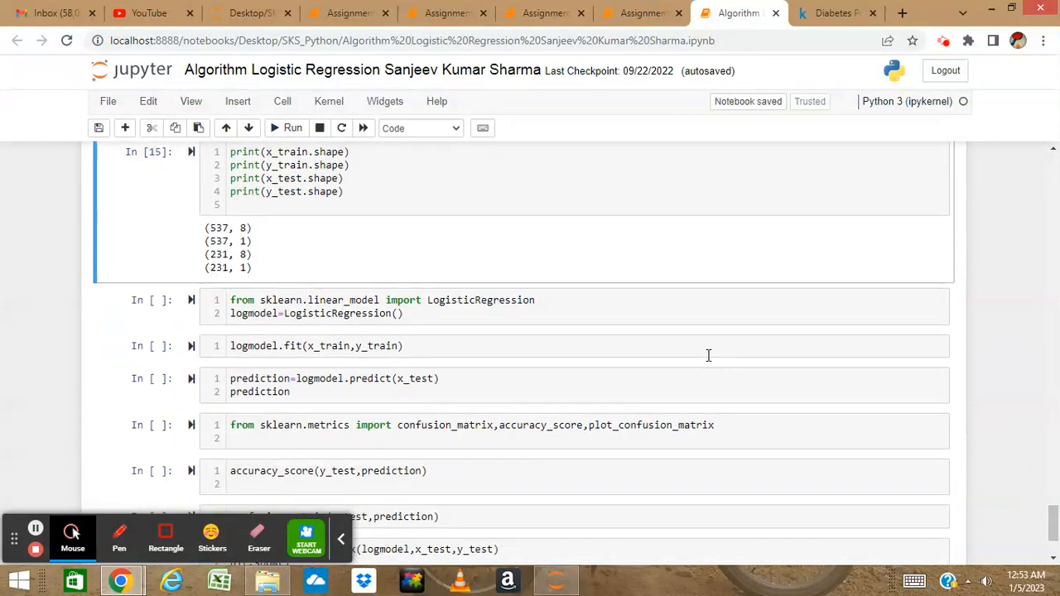
Step: Create and fit a LogisticRegression model, predict the test set, and import sklearn.metrics functions
click(513, 307)
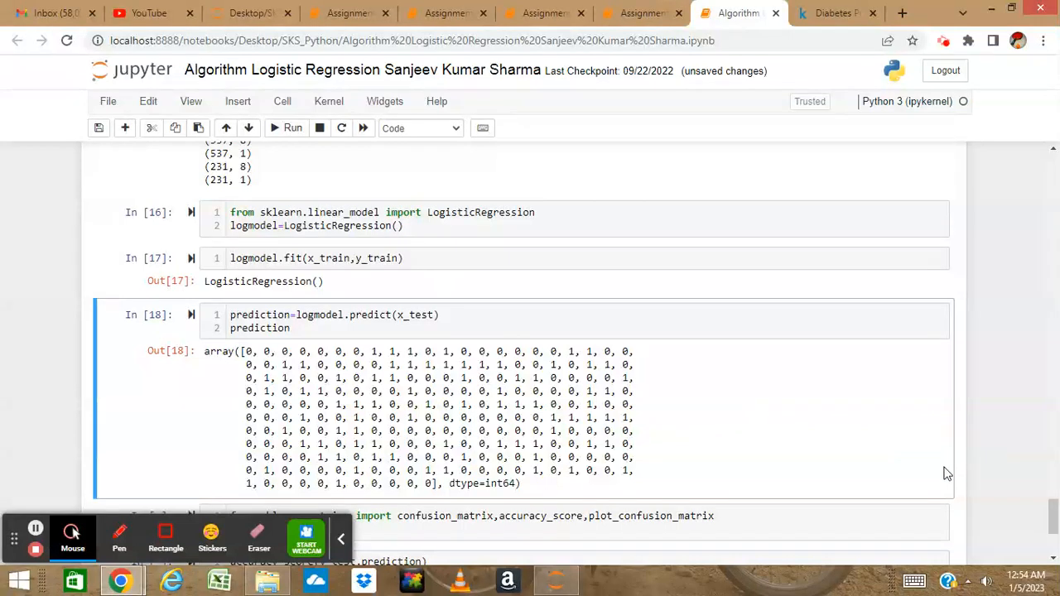
scroll(down, 3)
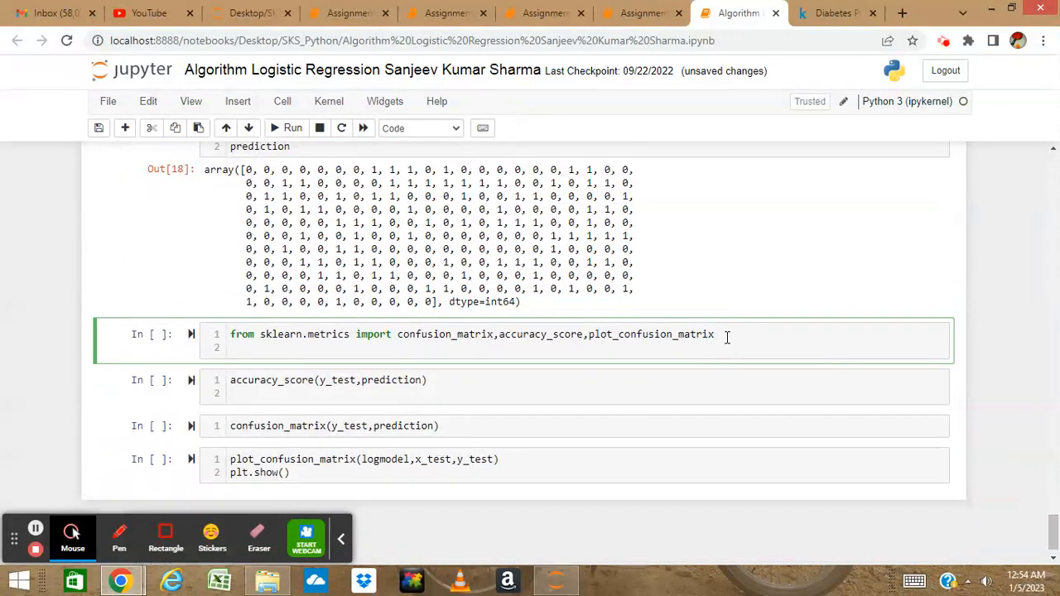
click(293, 128)
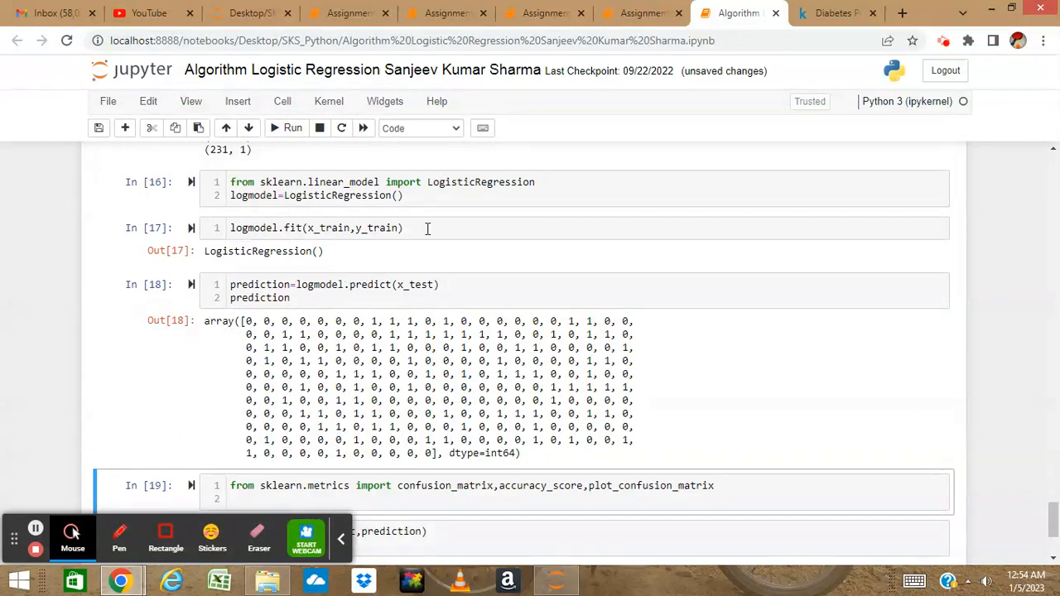
Step: Run the evaluation cells to show accuracy 0.74, confusion matrix [[121, 30], [30, 50]] and its heatmap
click(356, 227)
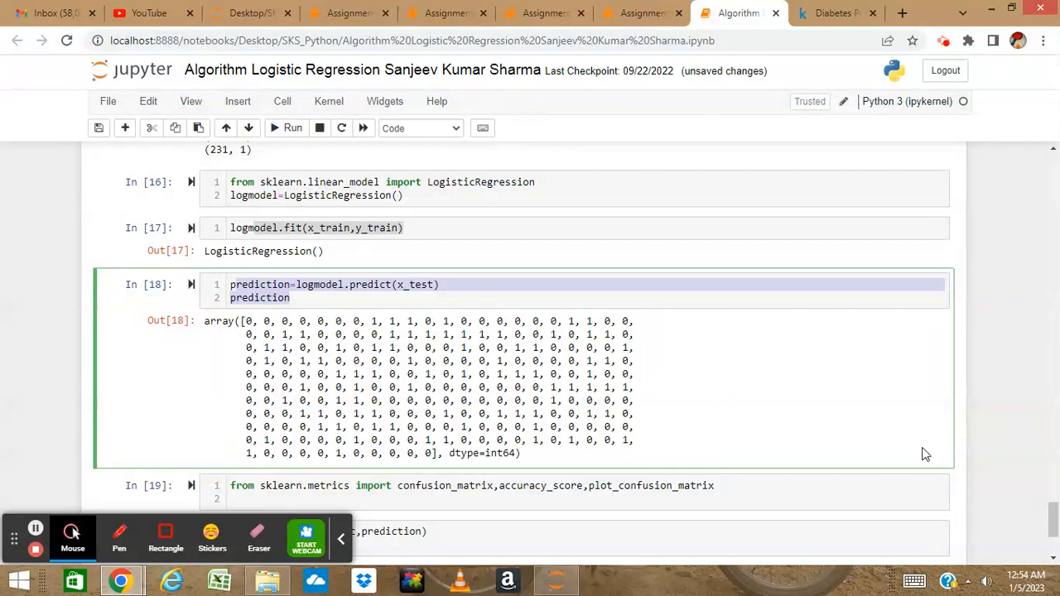
scroll(down, 3)
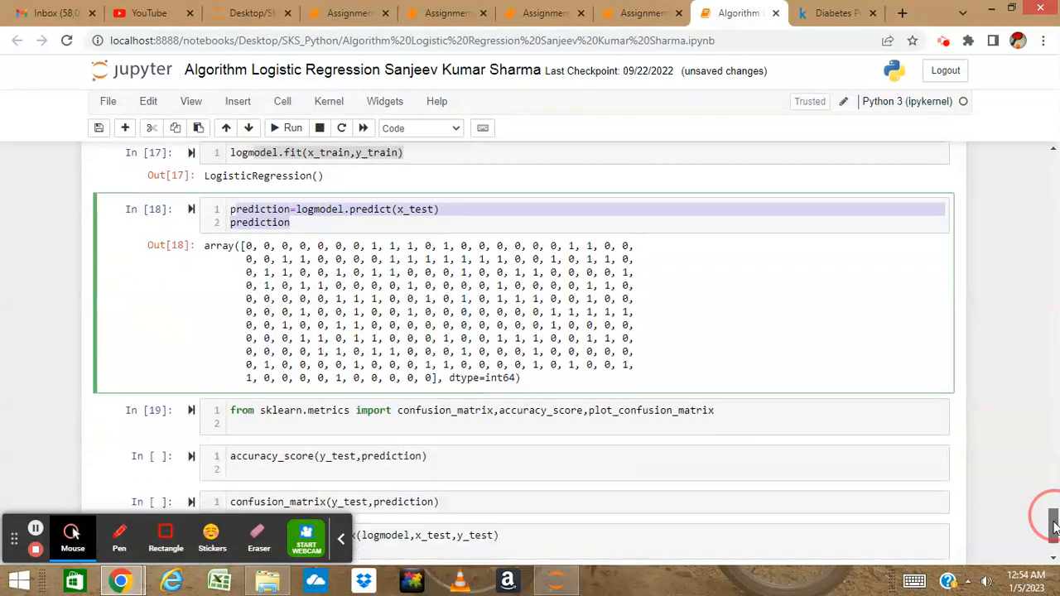
scroll(down, 3)
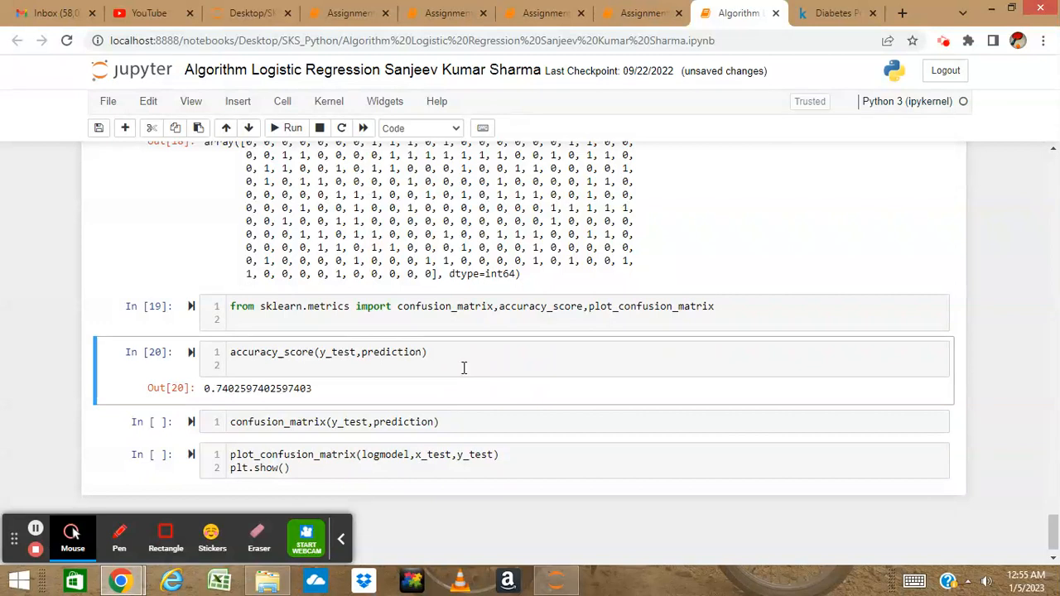
click(493, 421)
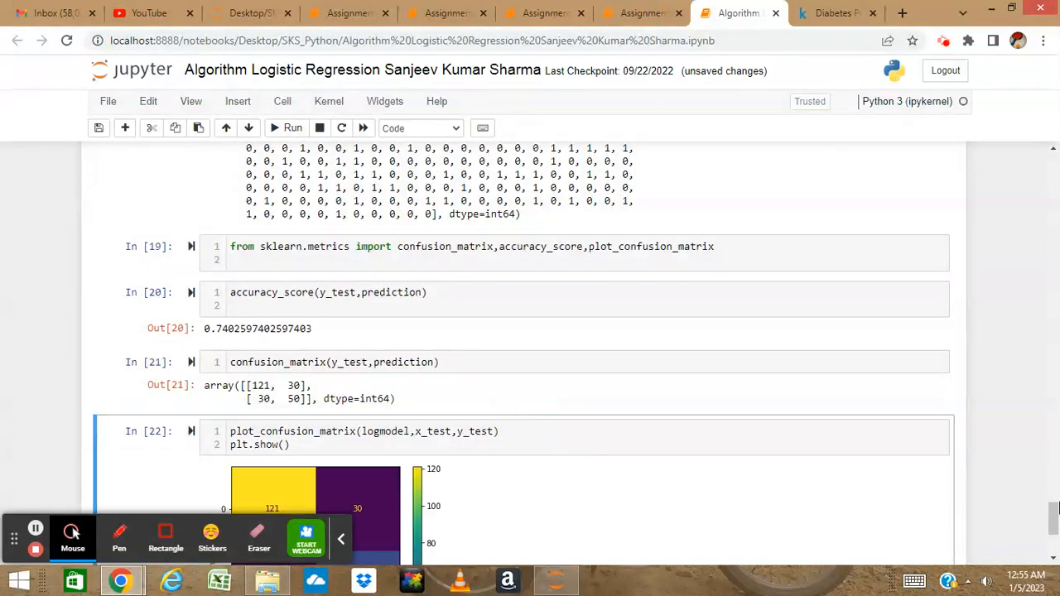
scroll(down, 3)
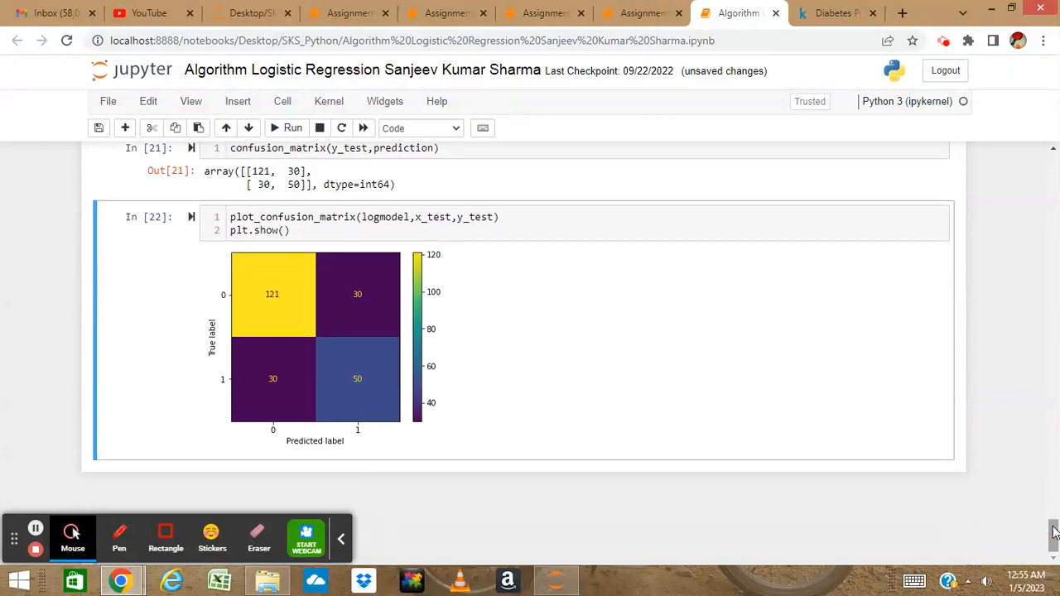